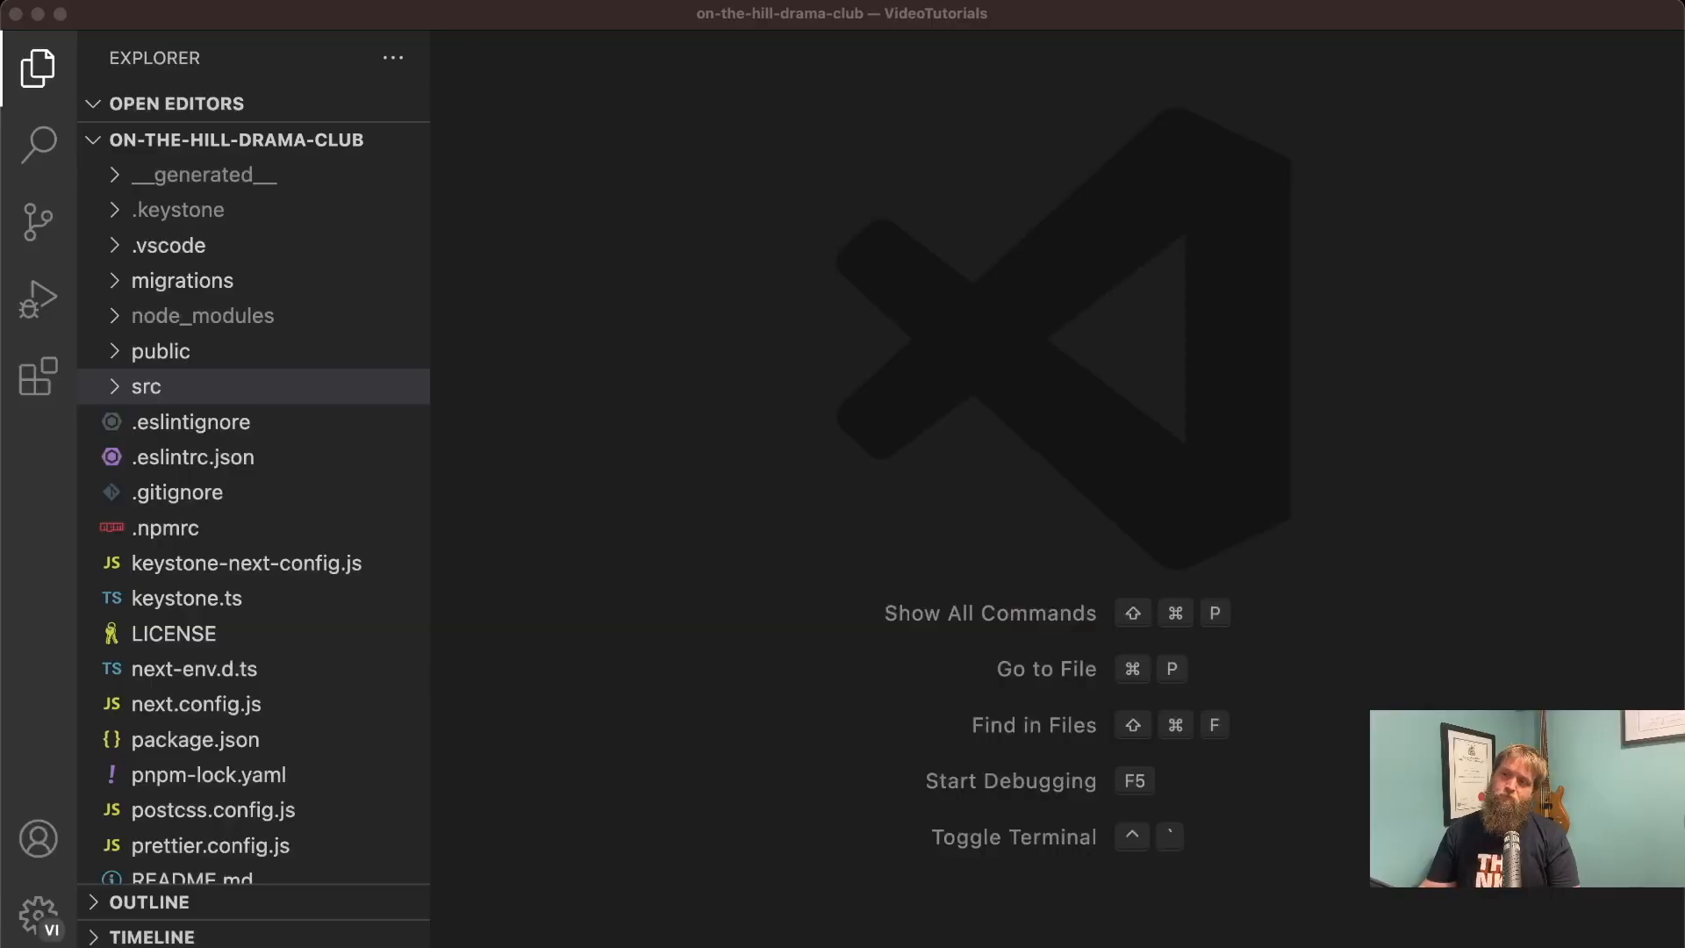
pyautogui.moveTo(426, 446)
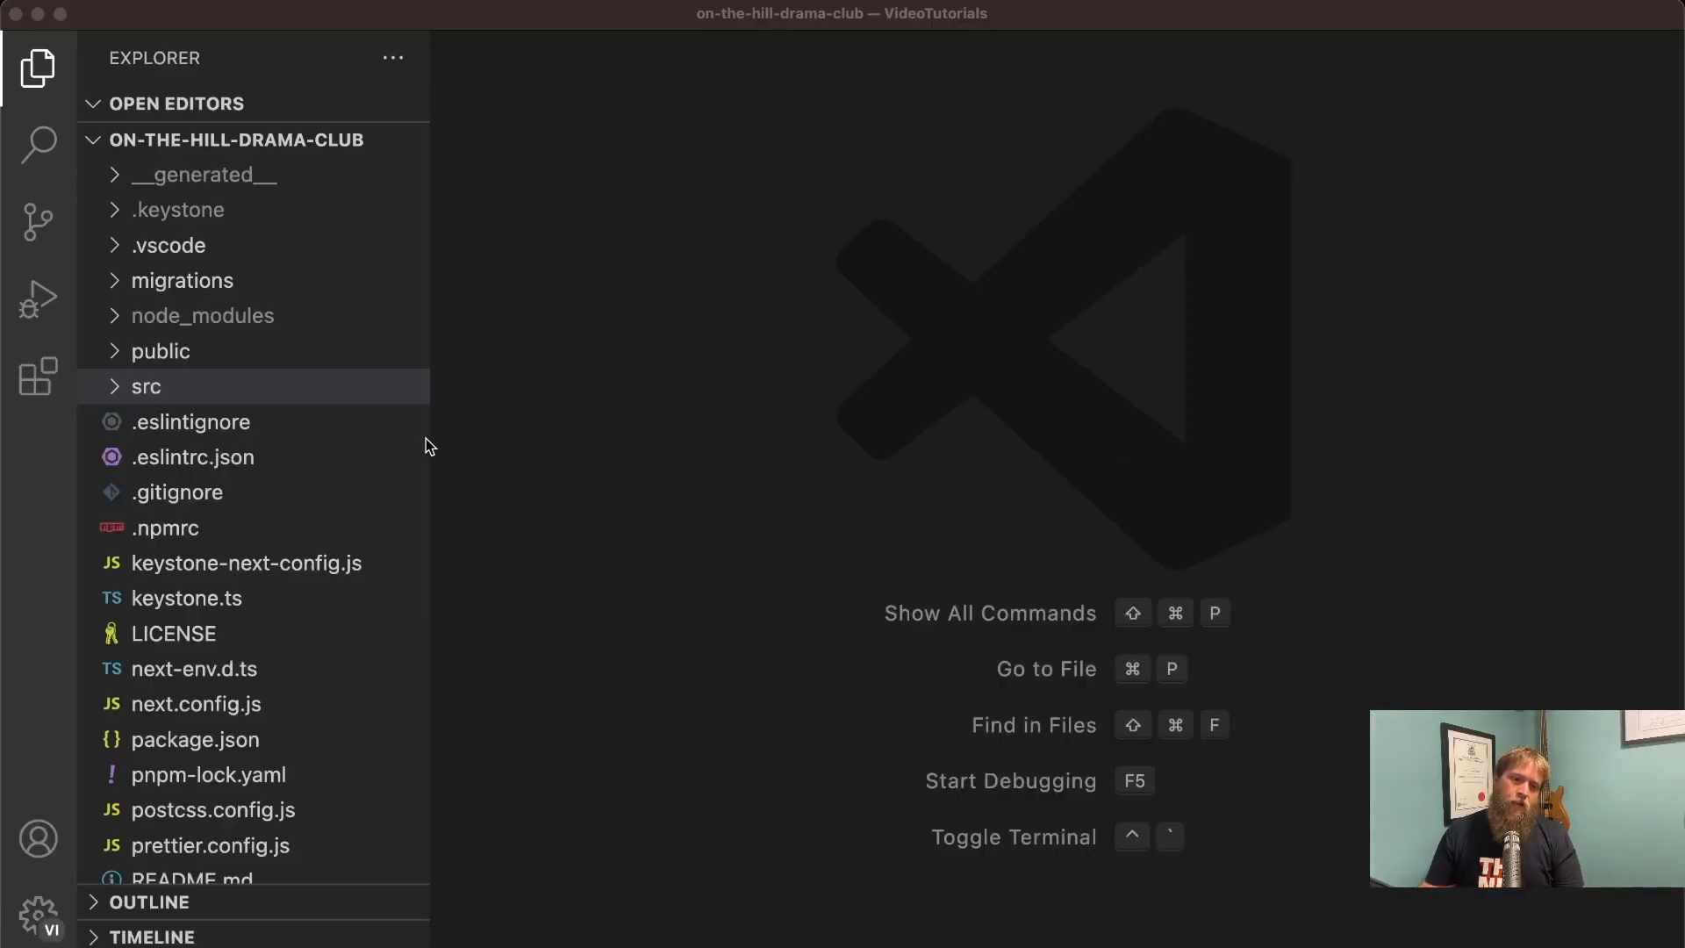
pyautogui.moveTo(274, 784)
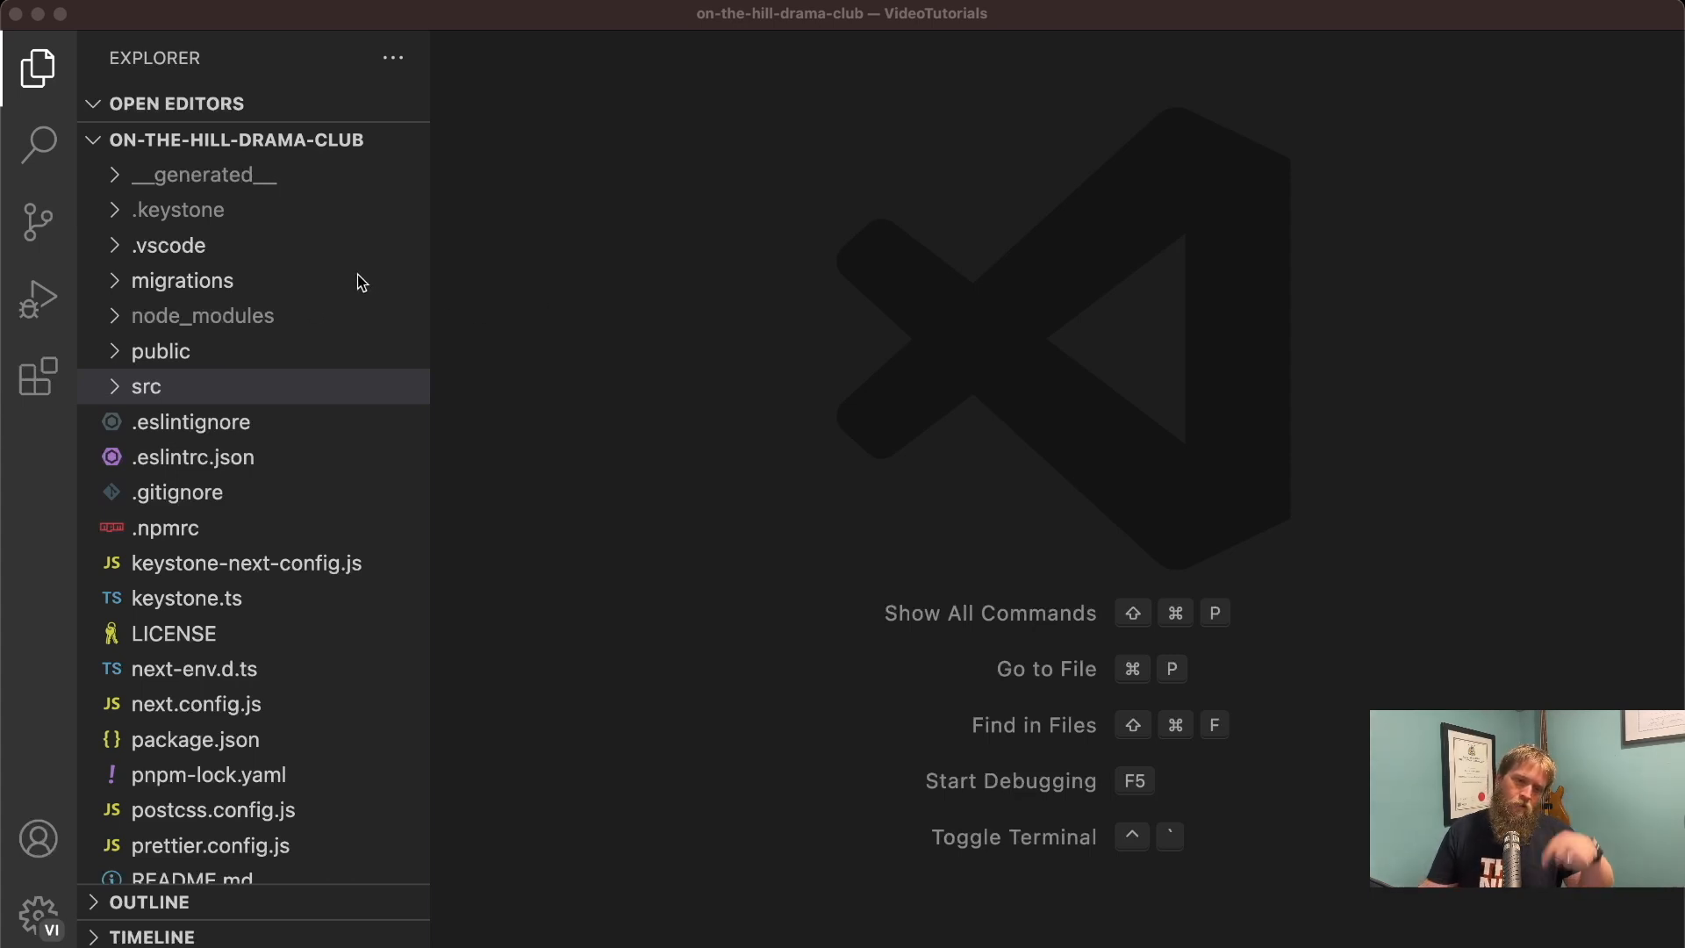
pyautogui.moveTo(456, 397)
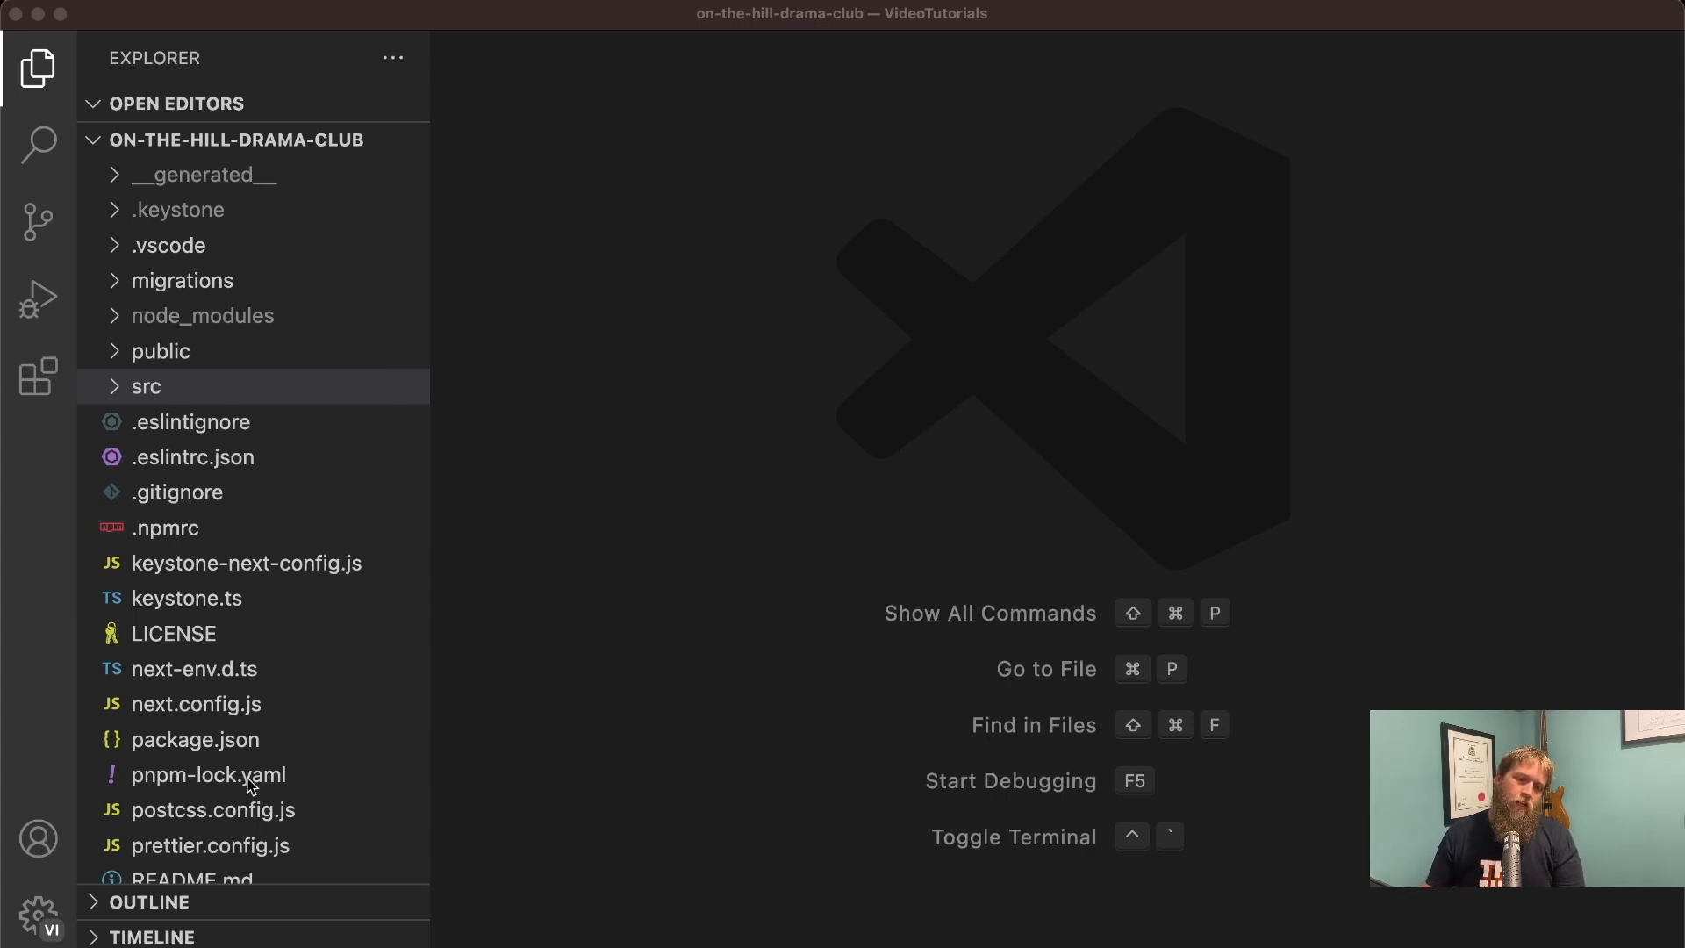
# Step: Scroll the Explorer file list down to turbo.json
pyautogui.scroll(-3)
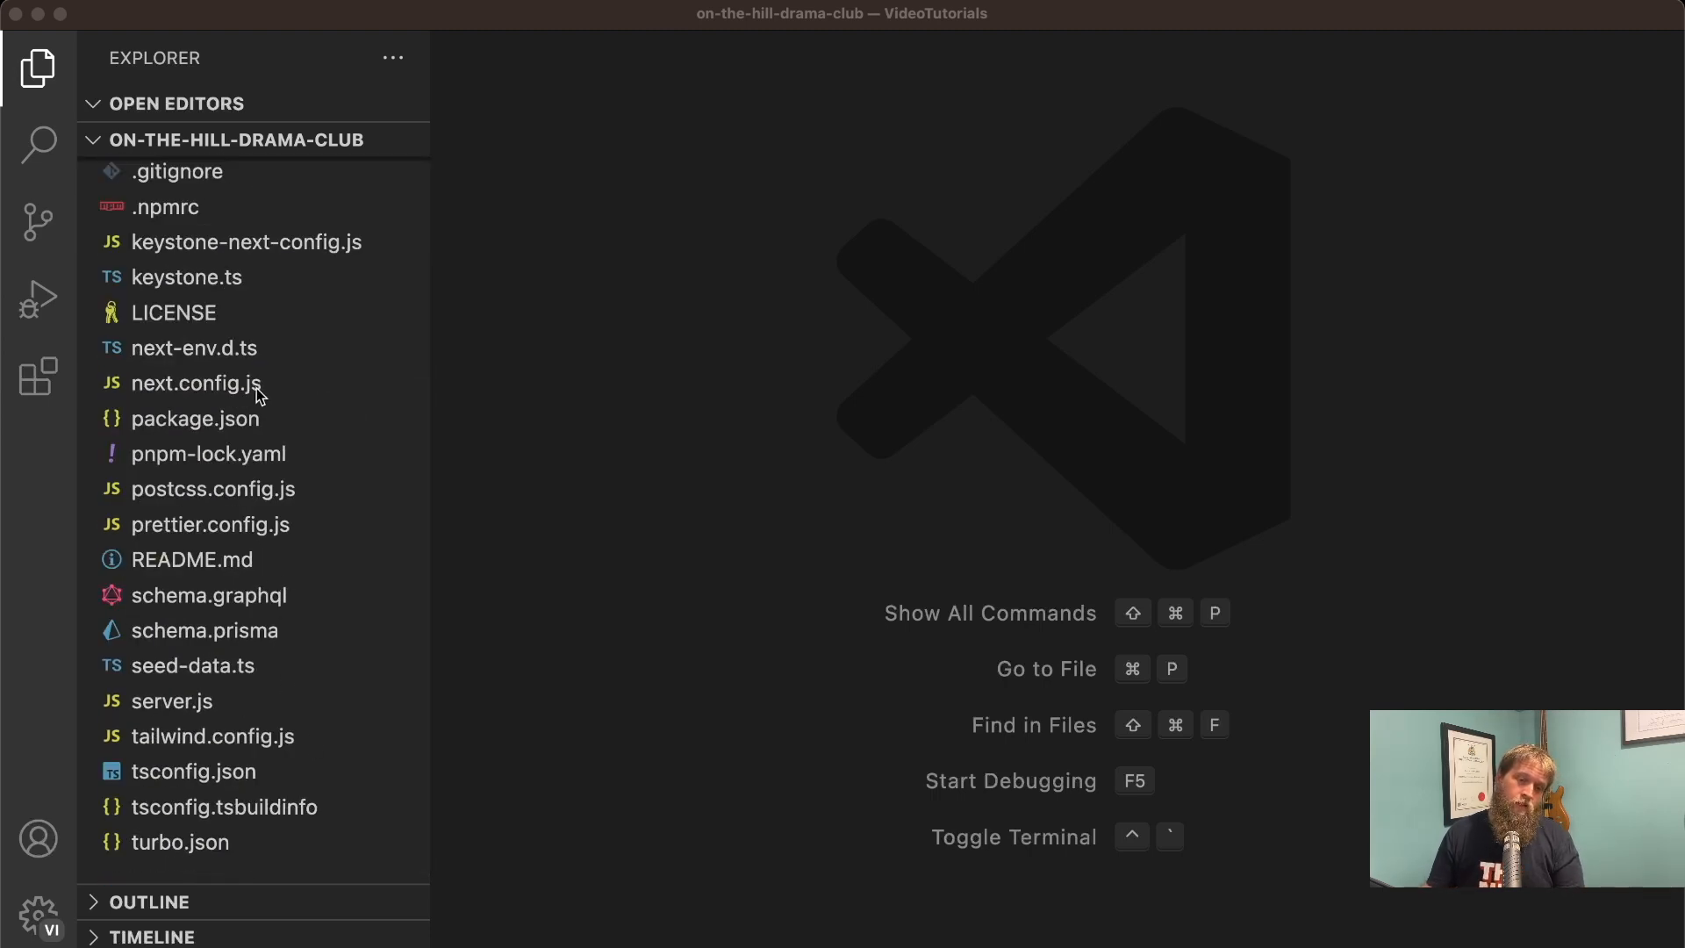
pyautogui.moveTo(311, 679)
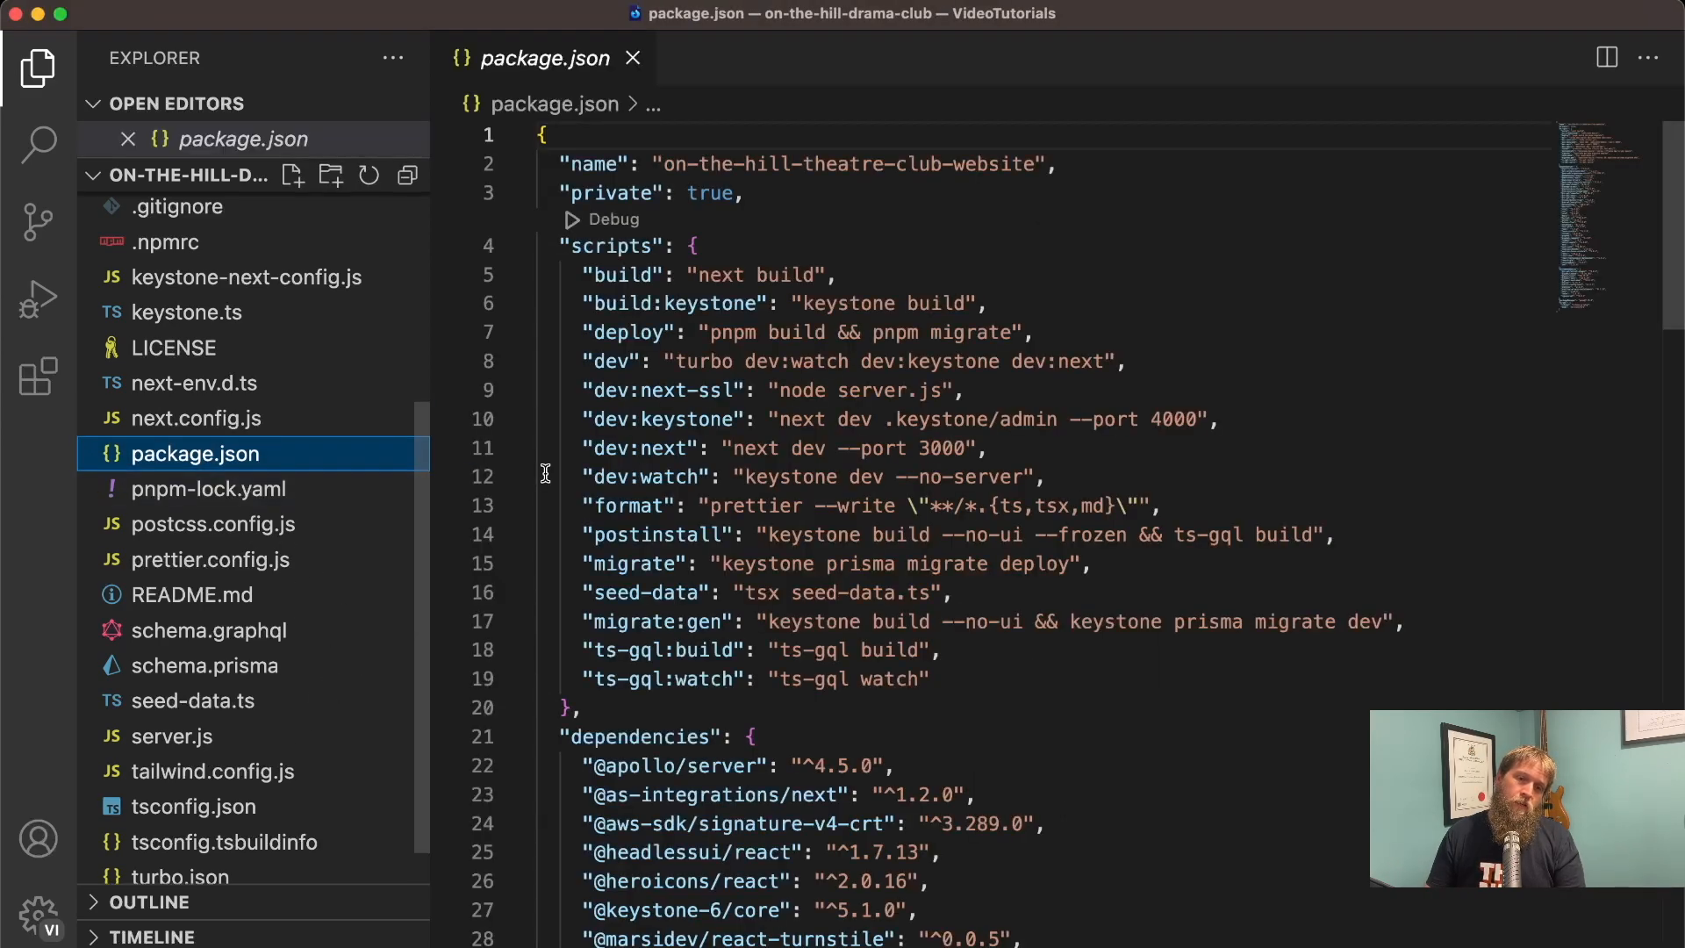
# Step: Review package.json dependencies, then open next.config.js at the /admin rewrites
pyautogui.scroll(-3)
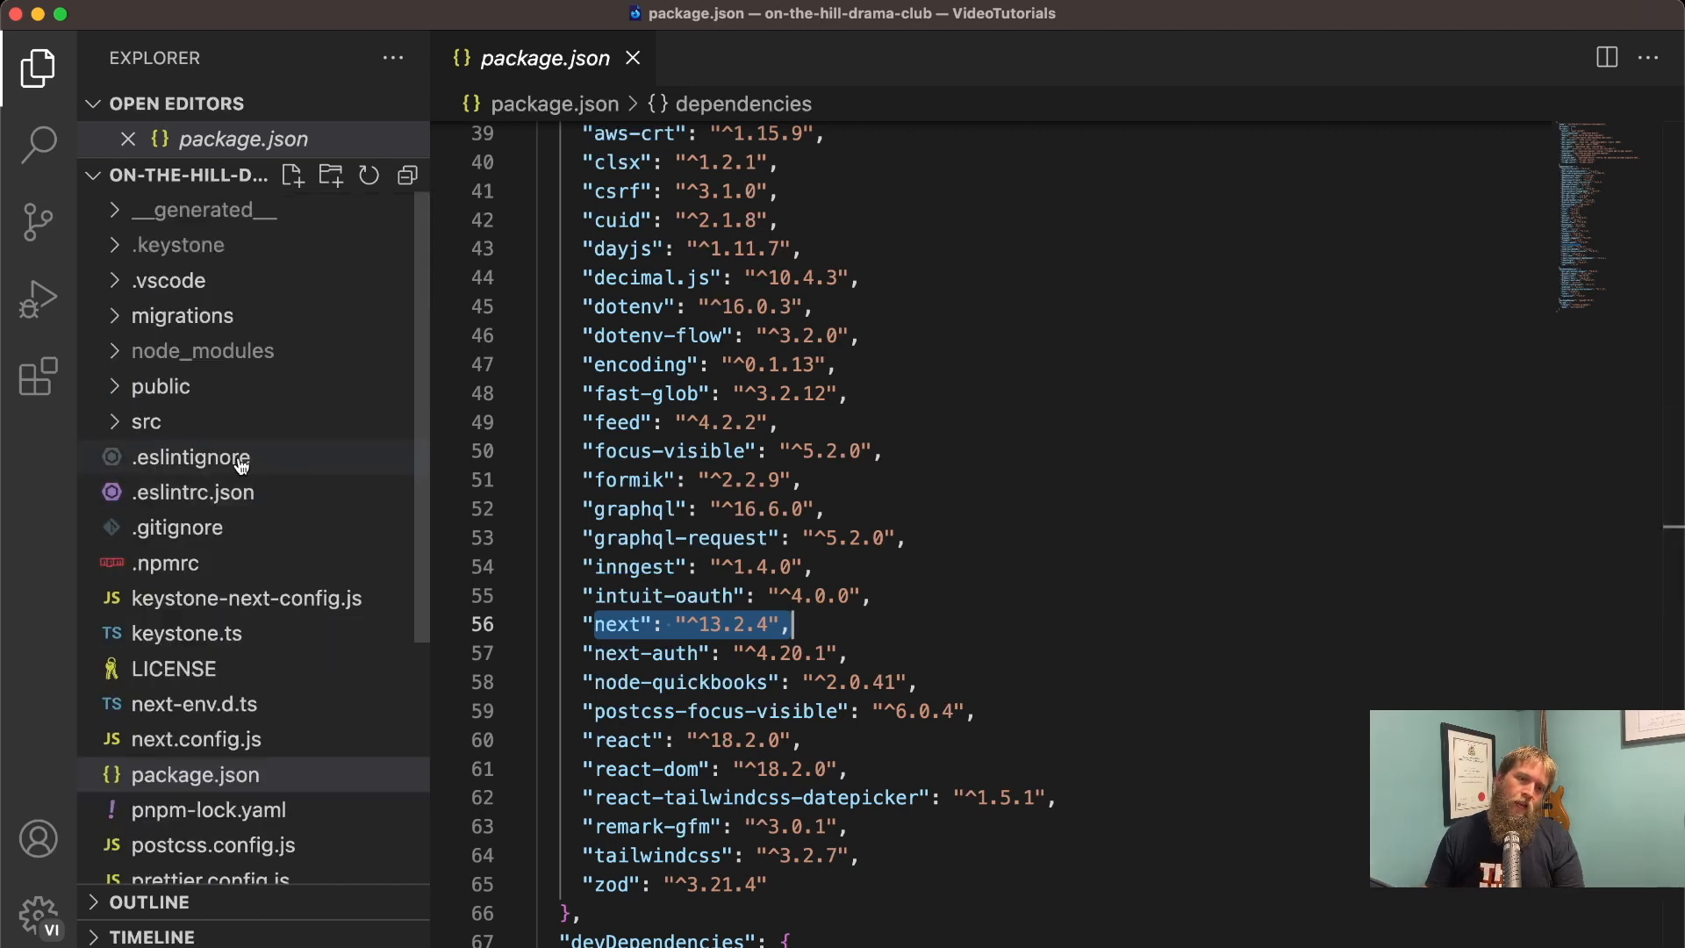
pyautogui.click(195, 738)
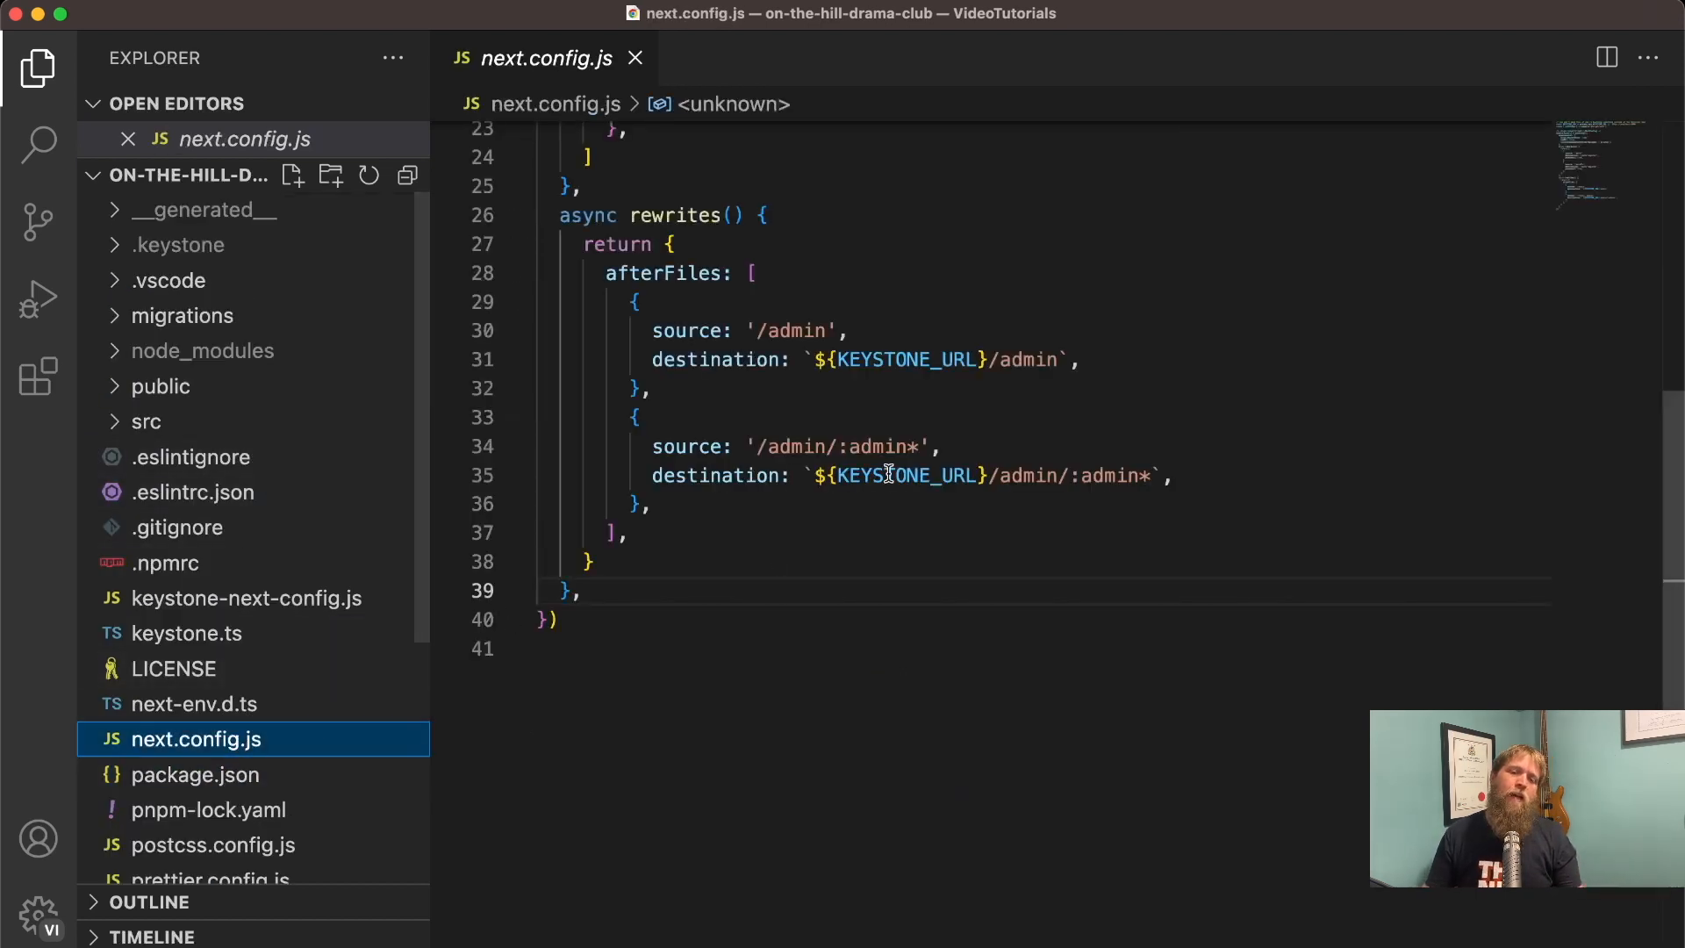
pyautogui.scroll(-3)
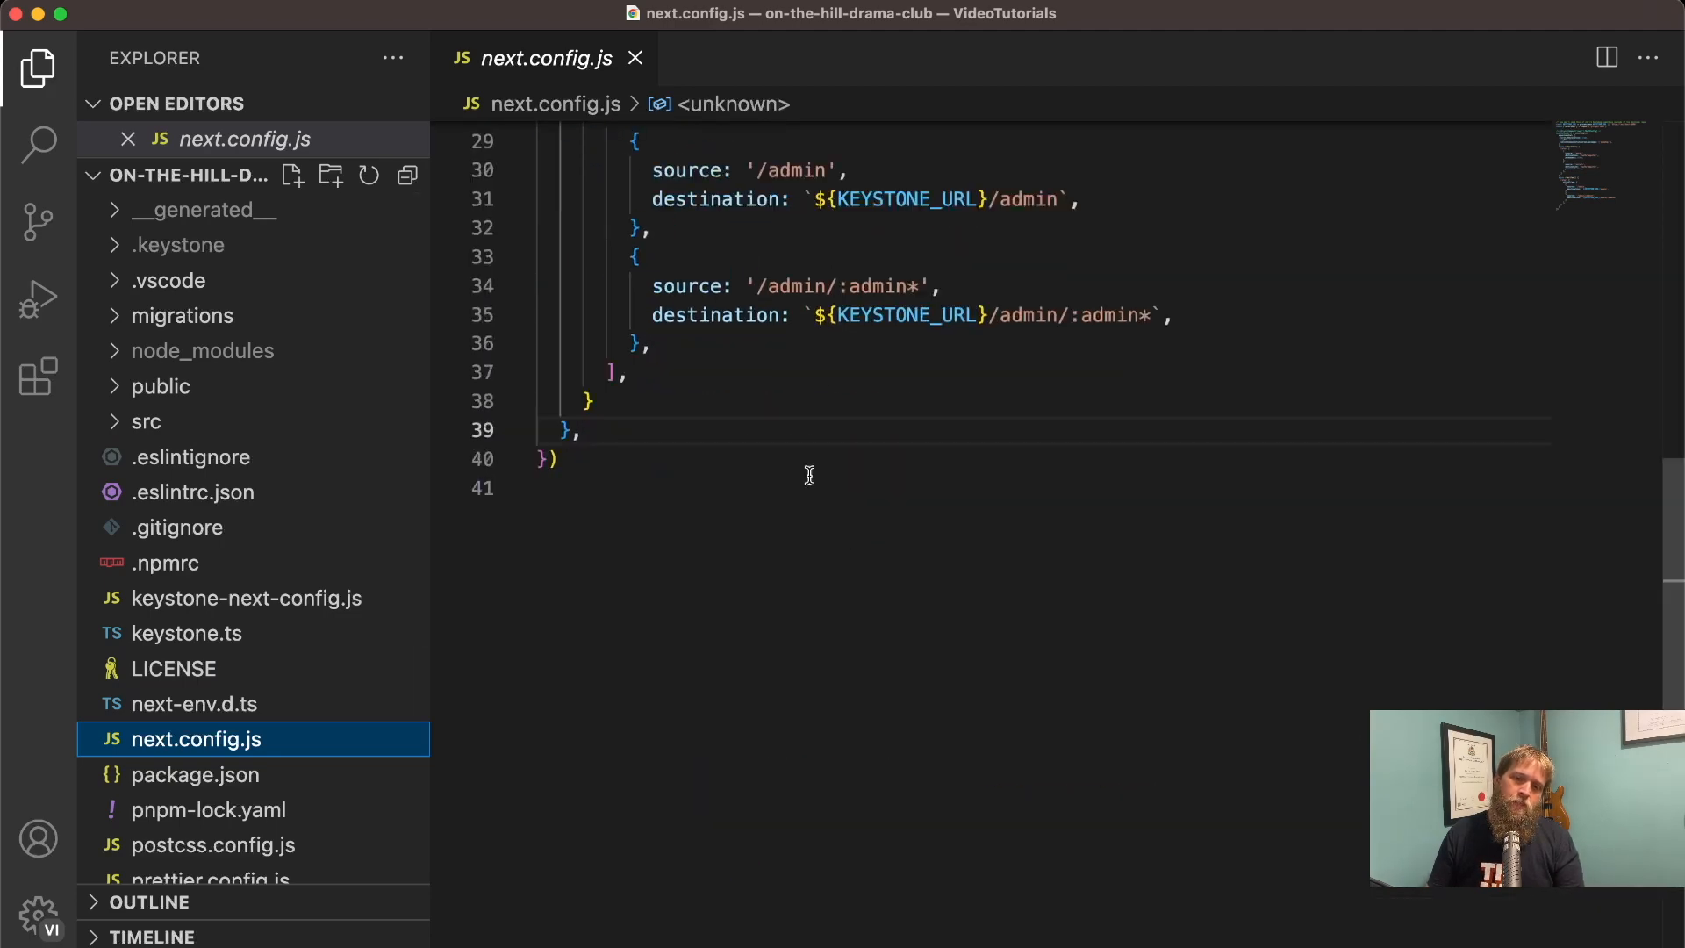
pyautogui.doubleClick(795, 492)
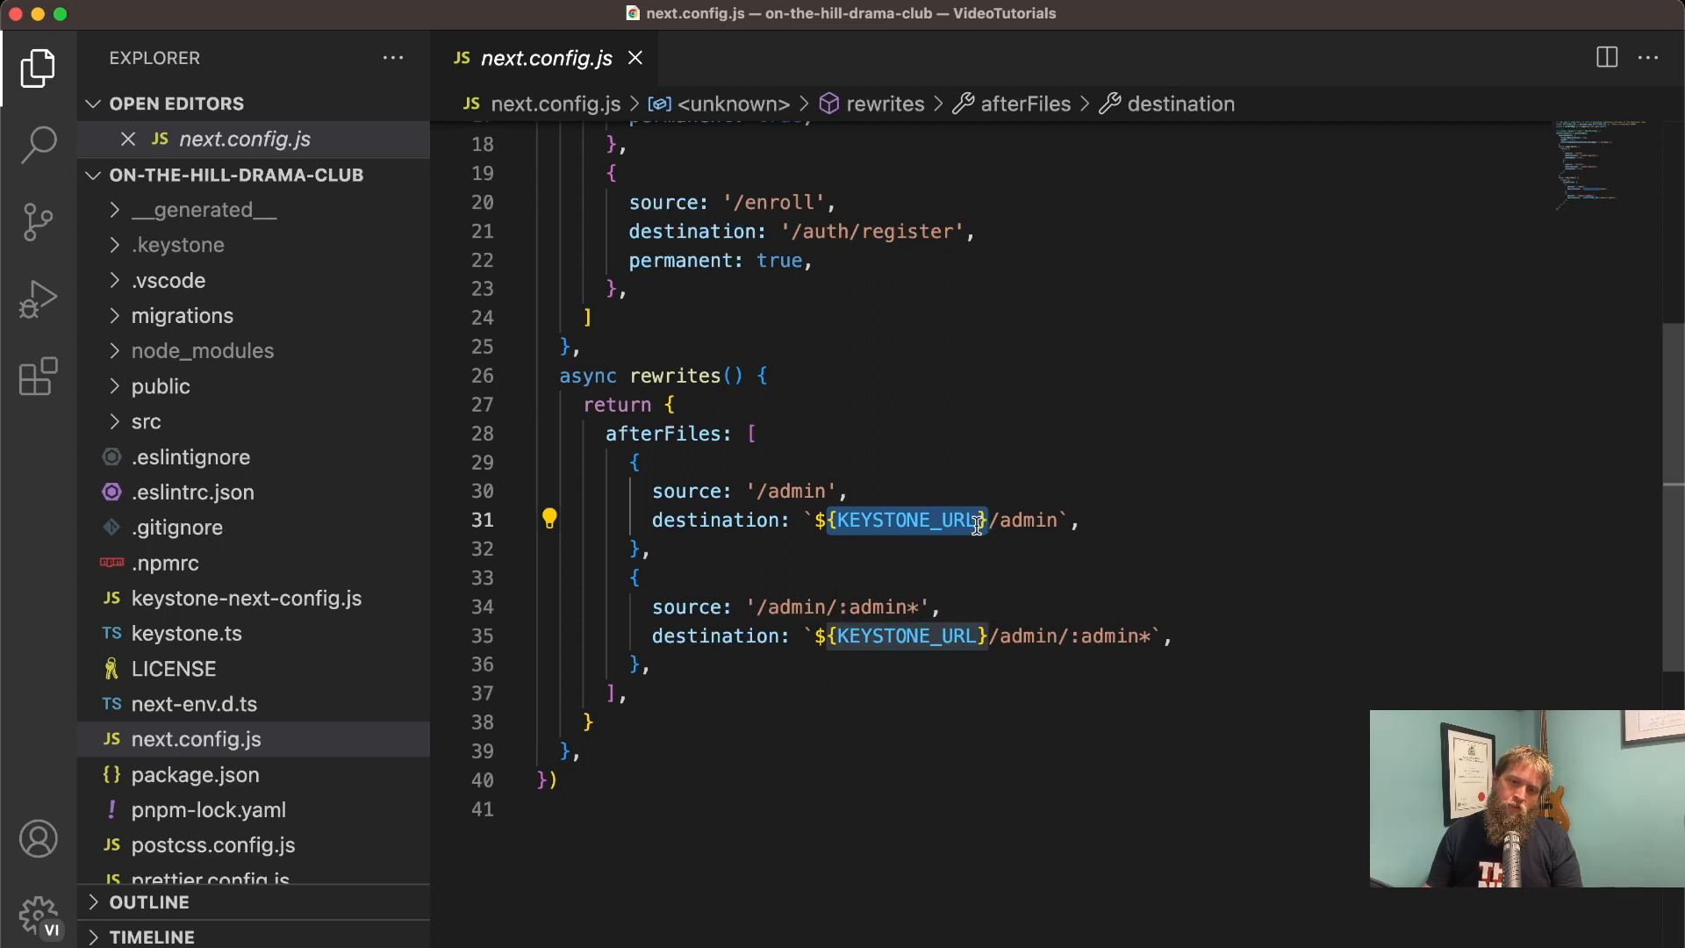
pyautogui.moveTo(1052, 494)
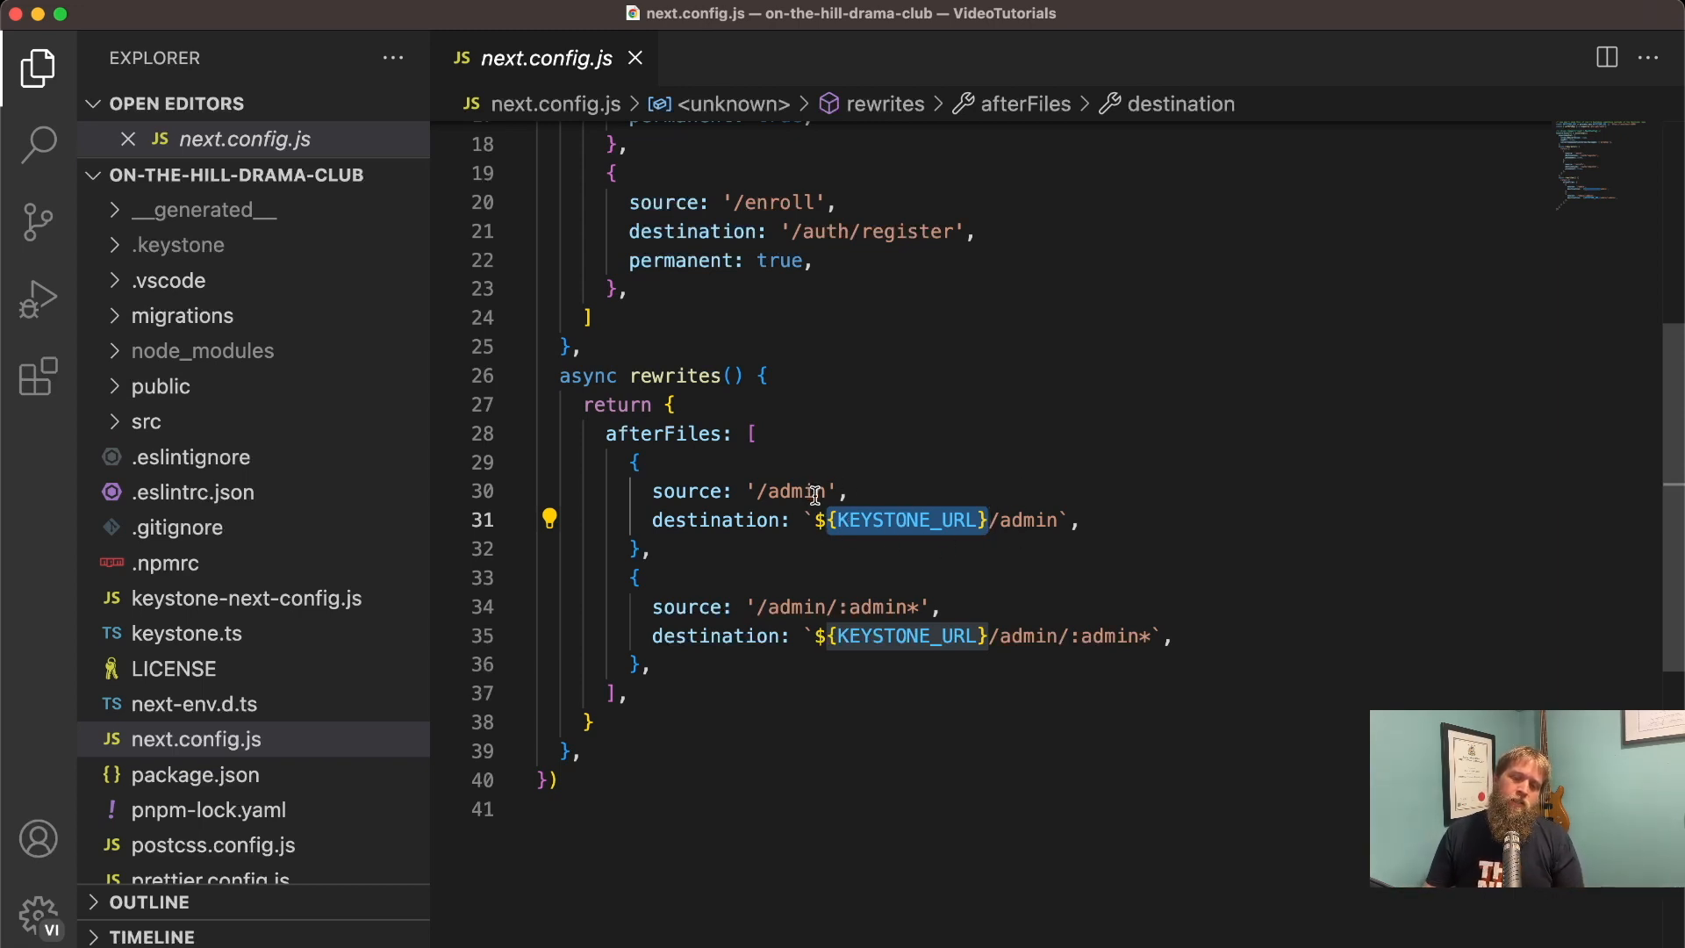
pyautogui.moveTo(871, 505)
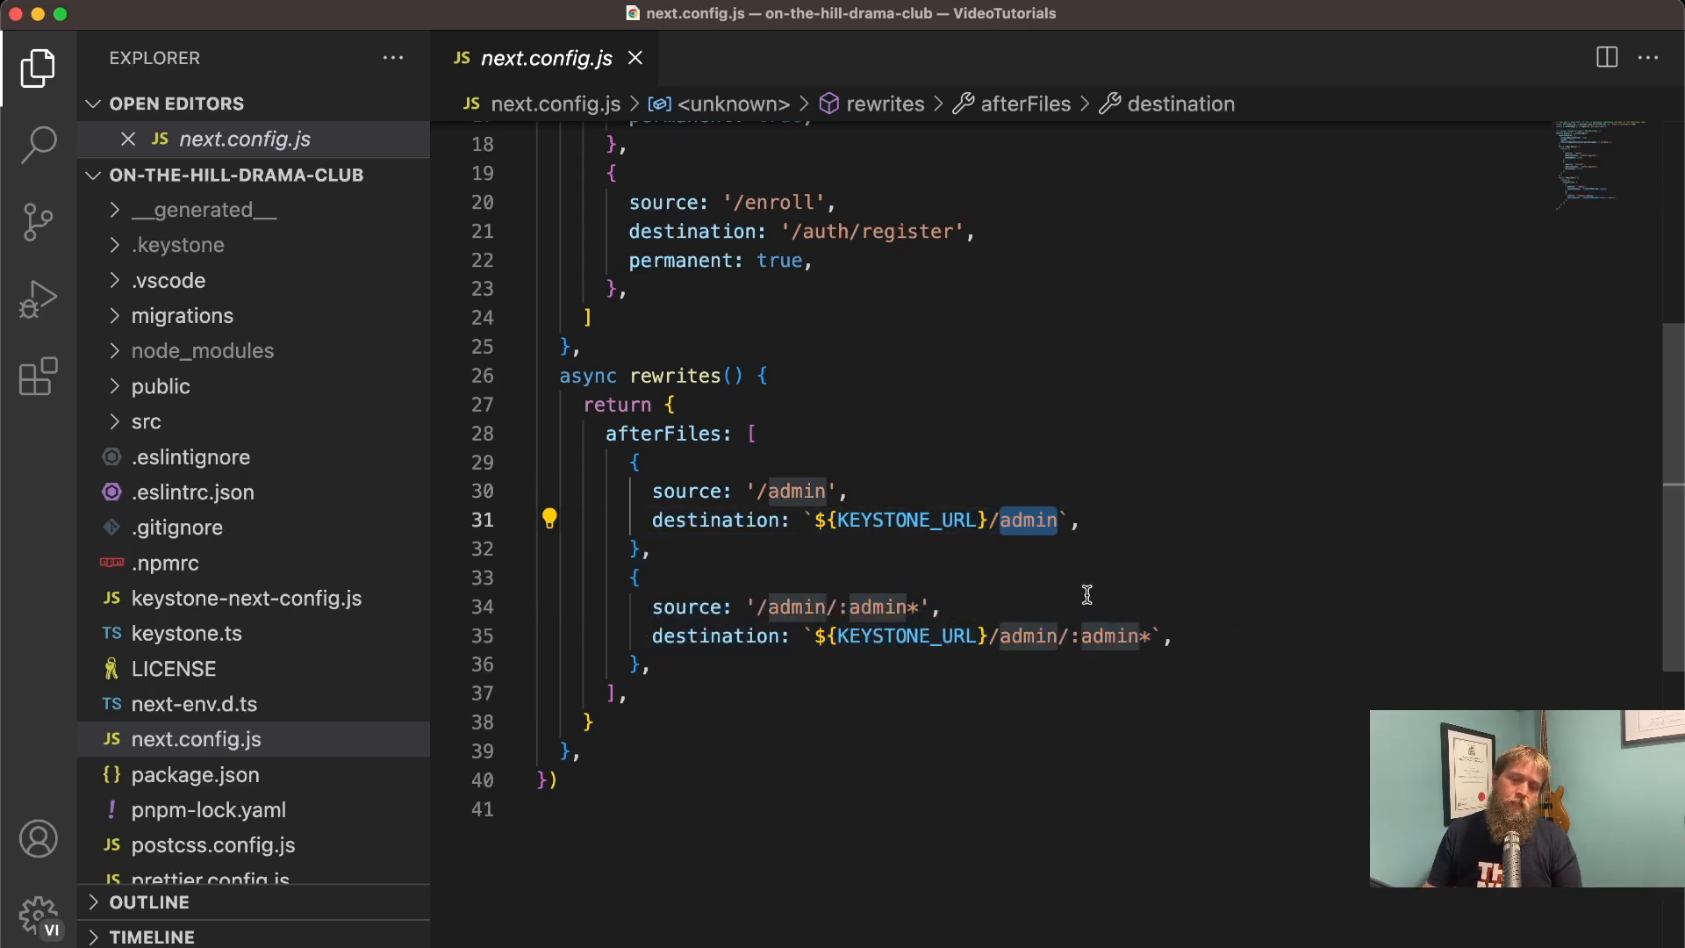
pyautogui.moveTo(995, 520)
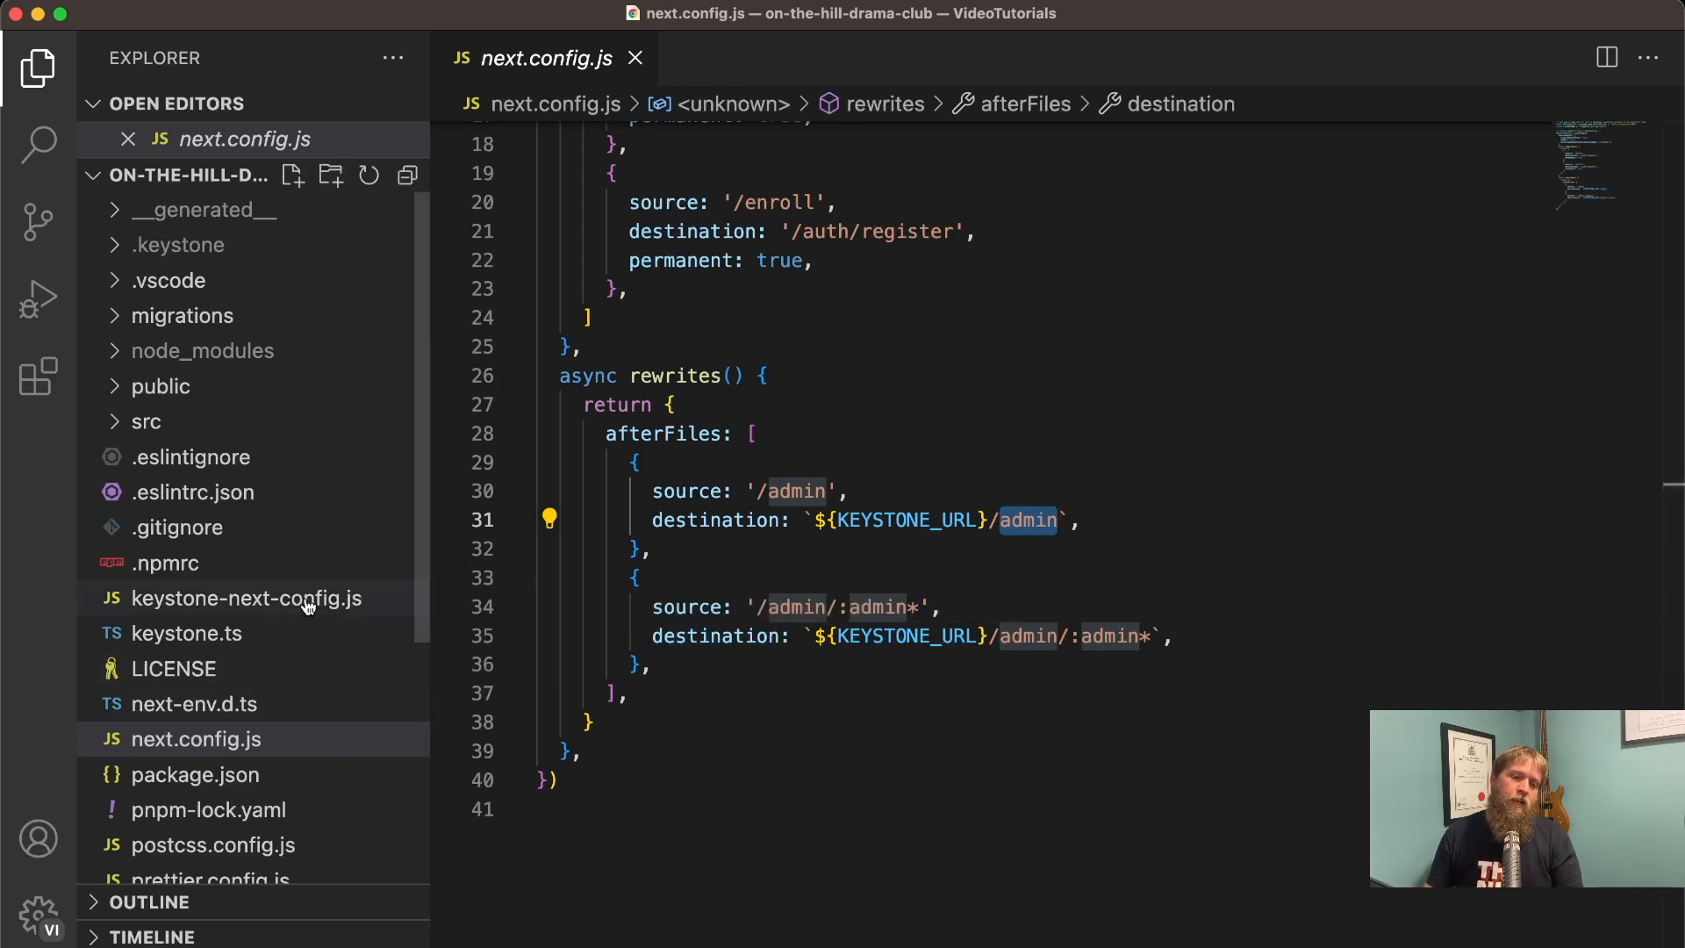
pyautogui.moveTo(253, 573)
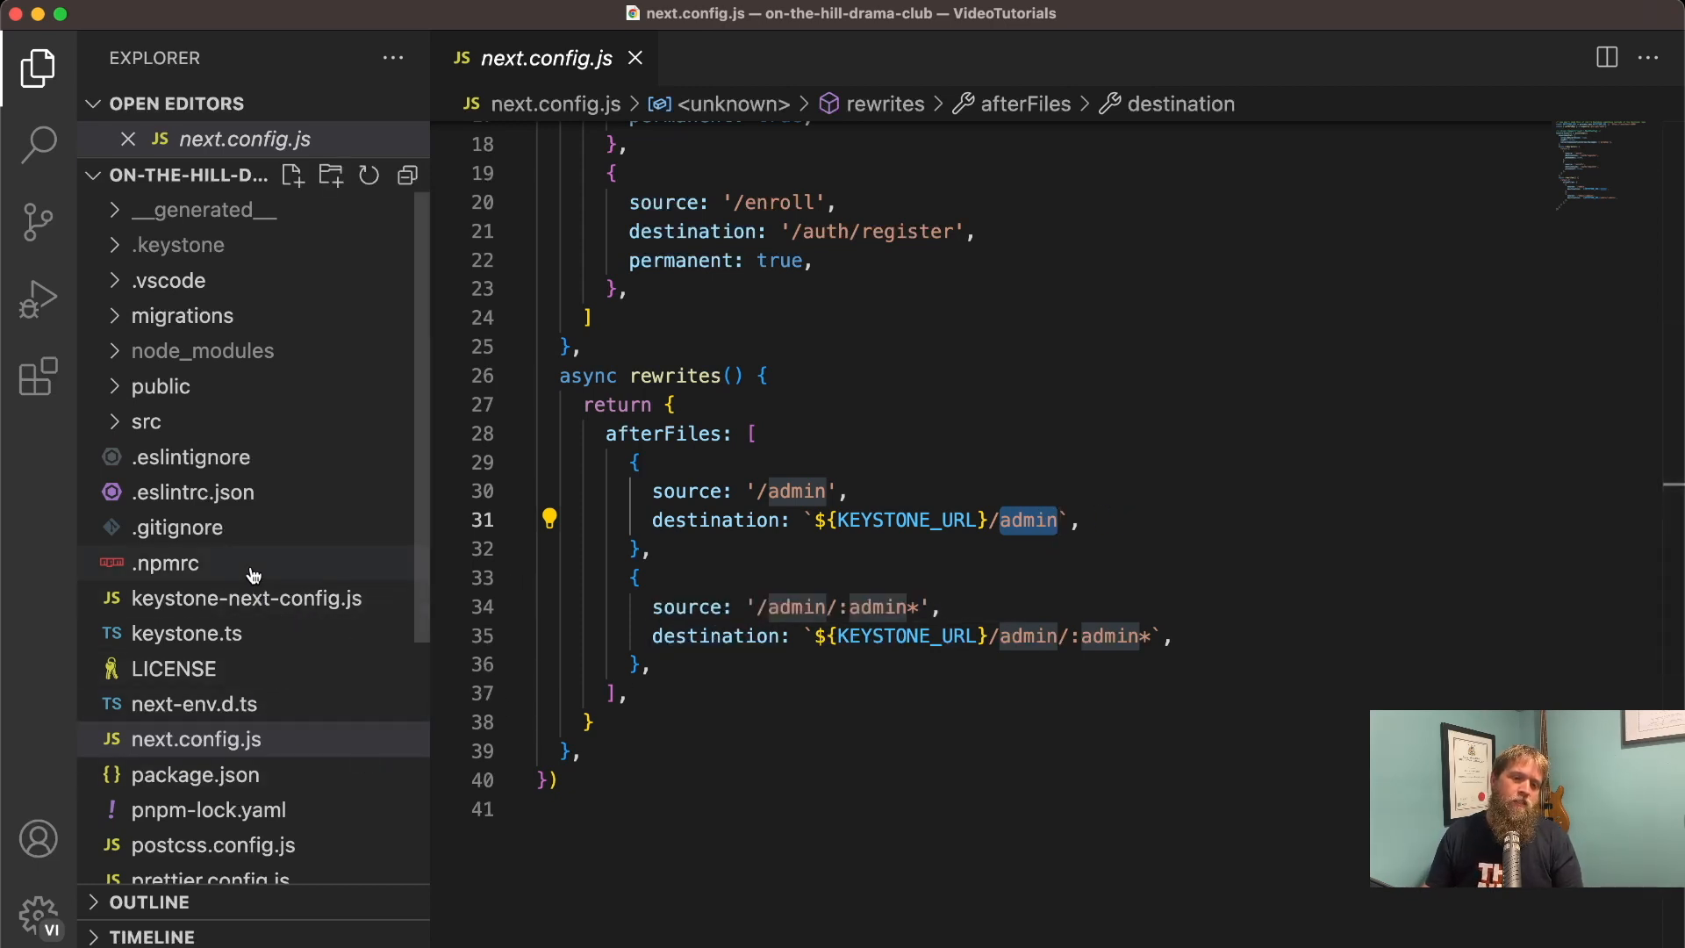
pyautogui.scroll(-3)
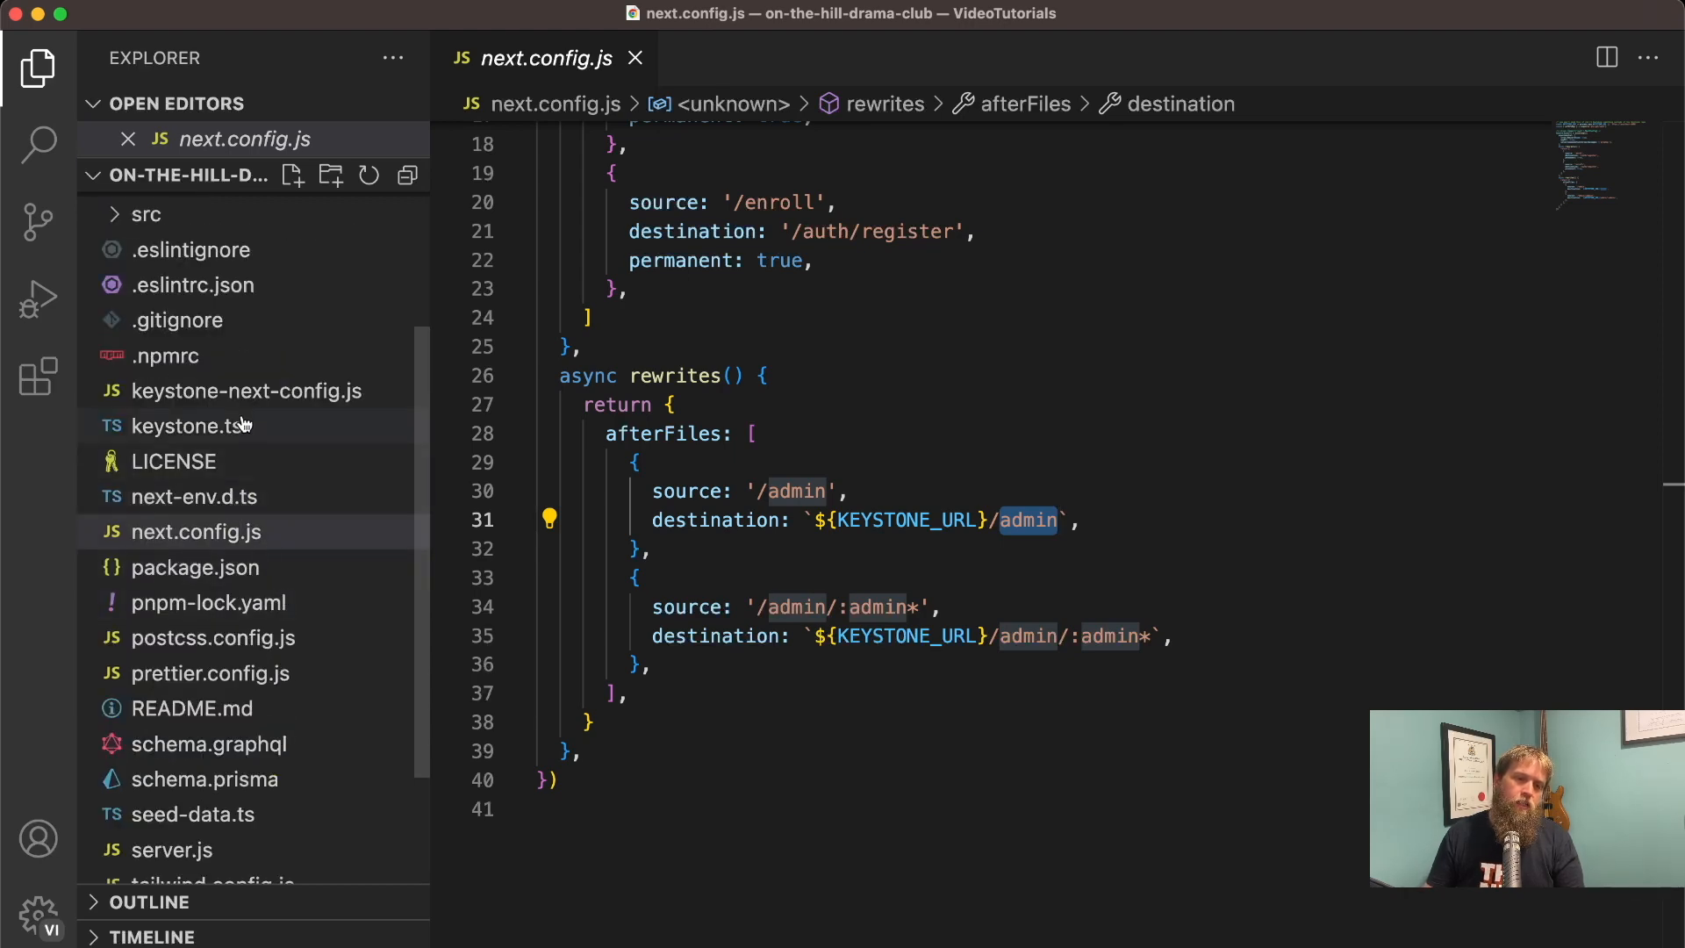
# Step: Open keystone.ts to view its getAdditionalFiles copy of keystone-next-config.js
pyautogui.click(189, 426)
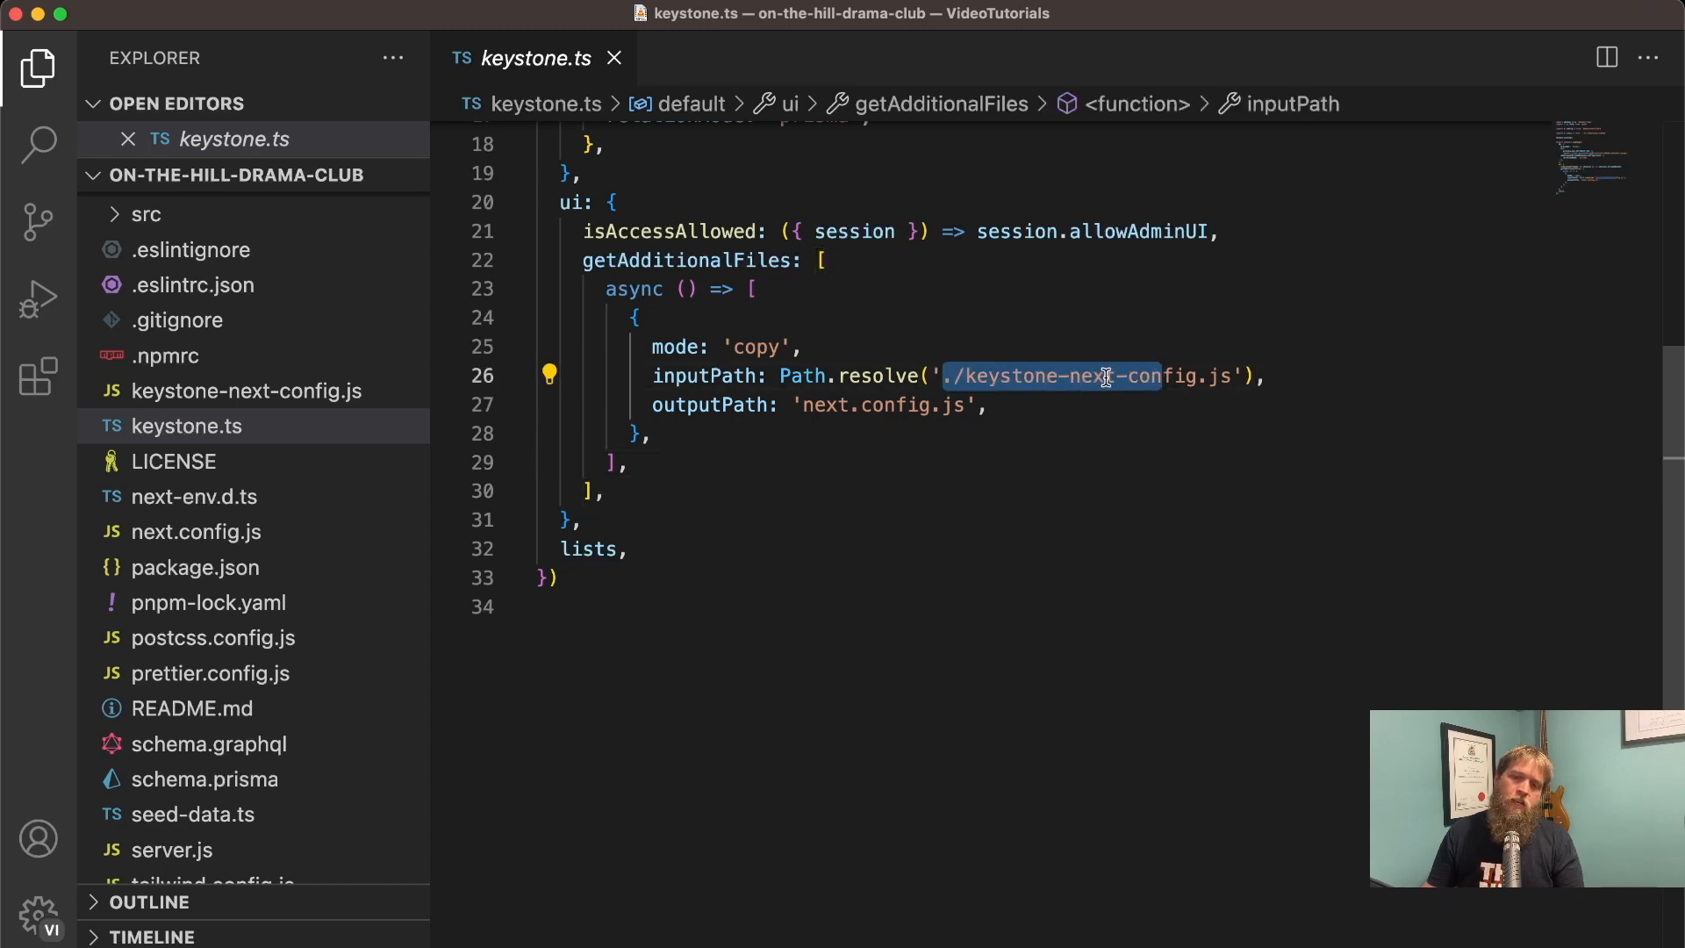
pyautogui.moveTo(794, 411)
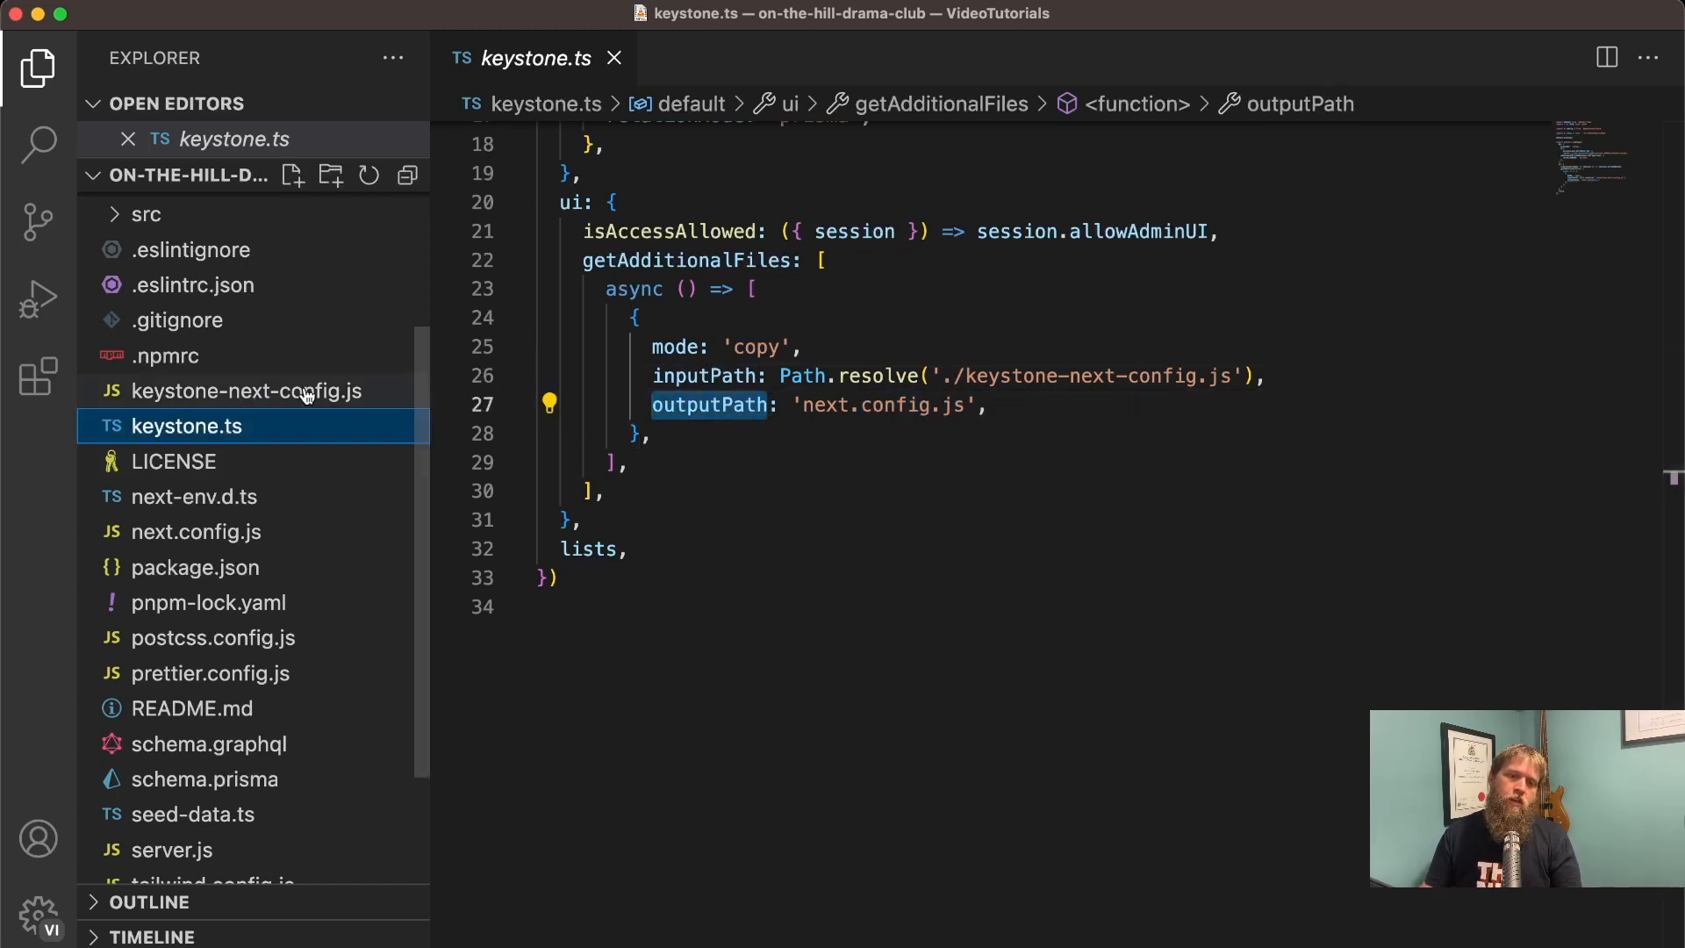
# Step: Open keystone-next-config.js, highlight basePath '/admin', and expand the src folder
pyautogui.click(245, 390)
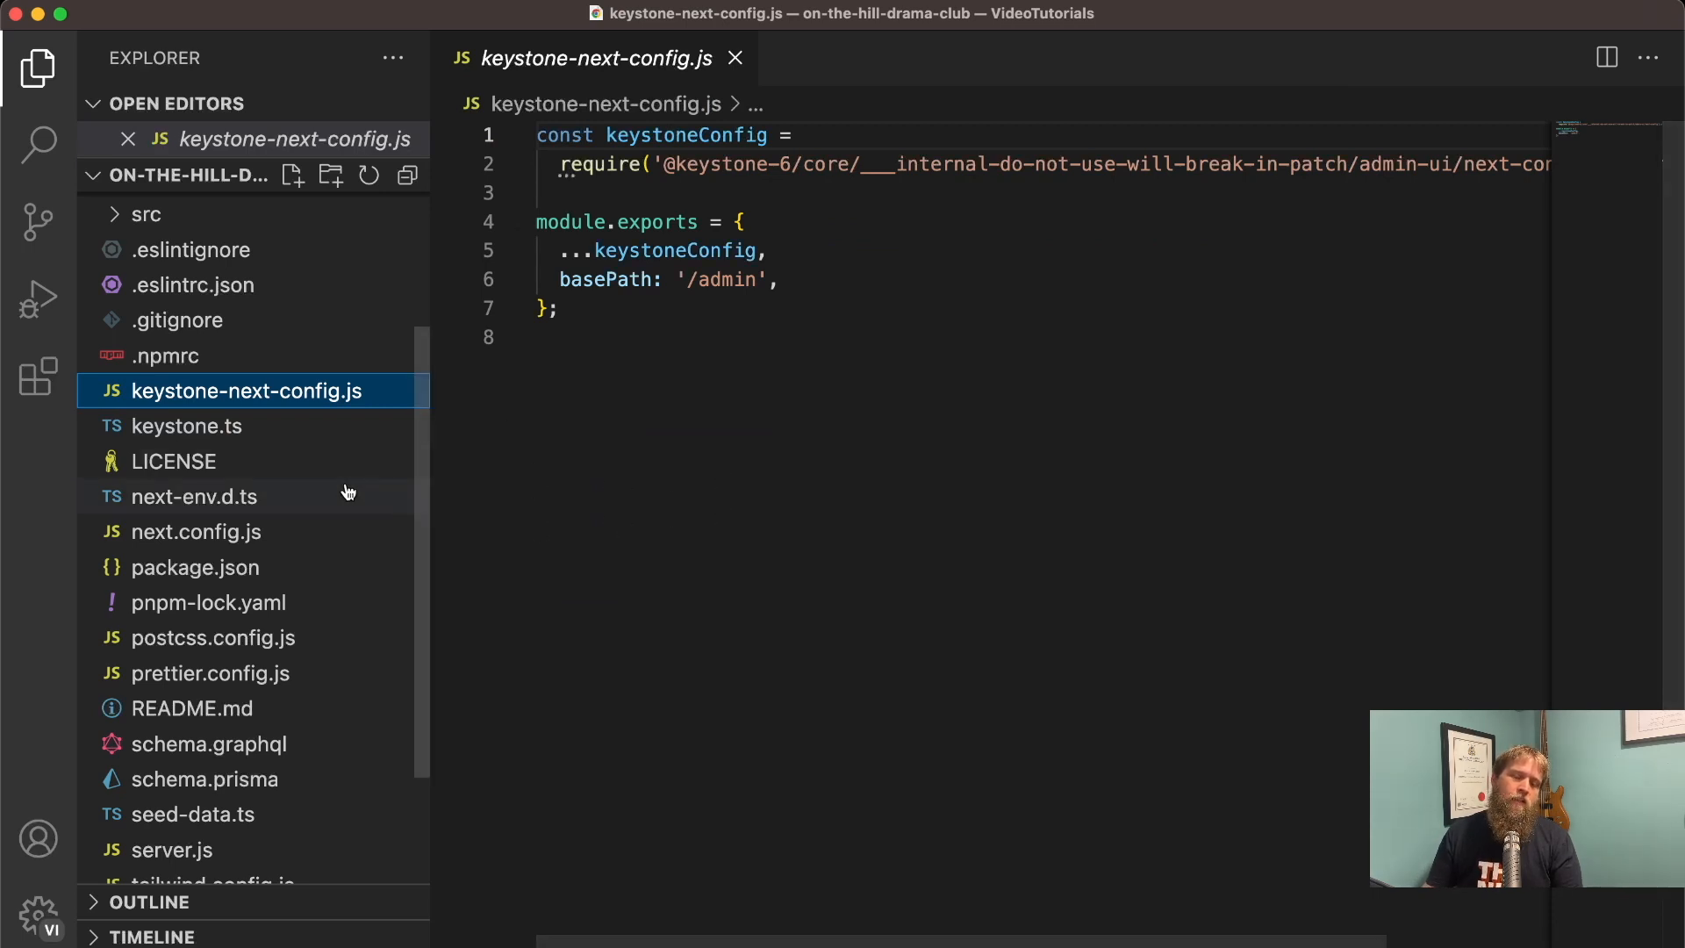
pyautogui.moveTo(556, 547)
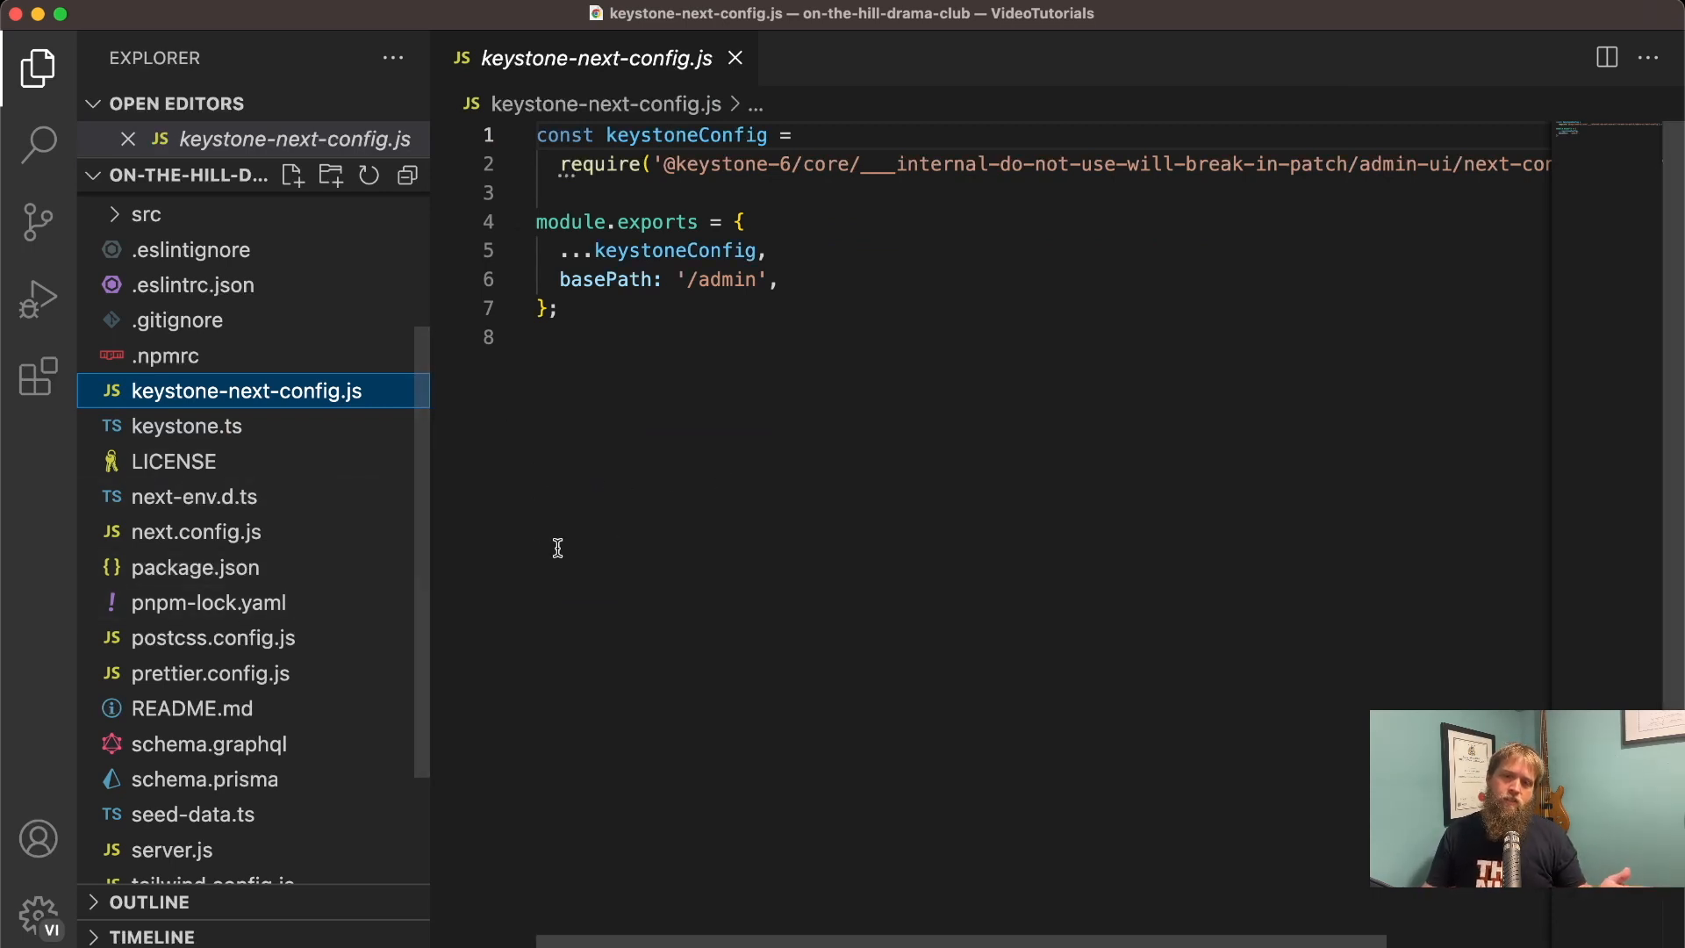
pyautogui.moveTo(767, 432)
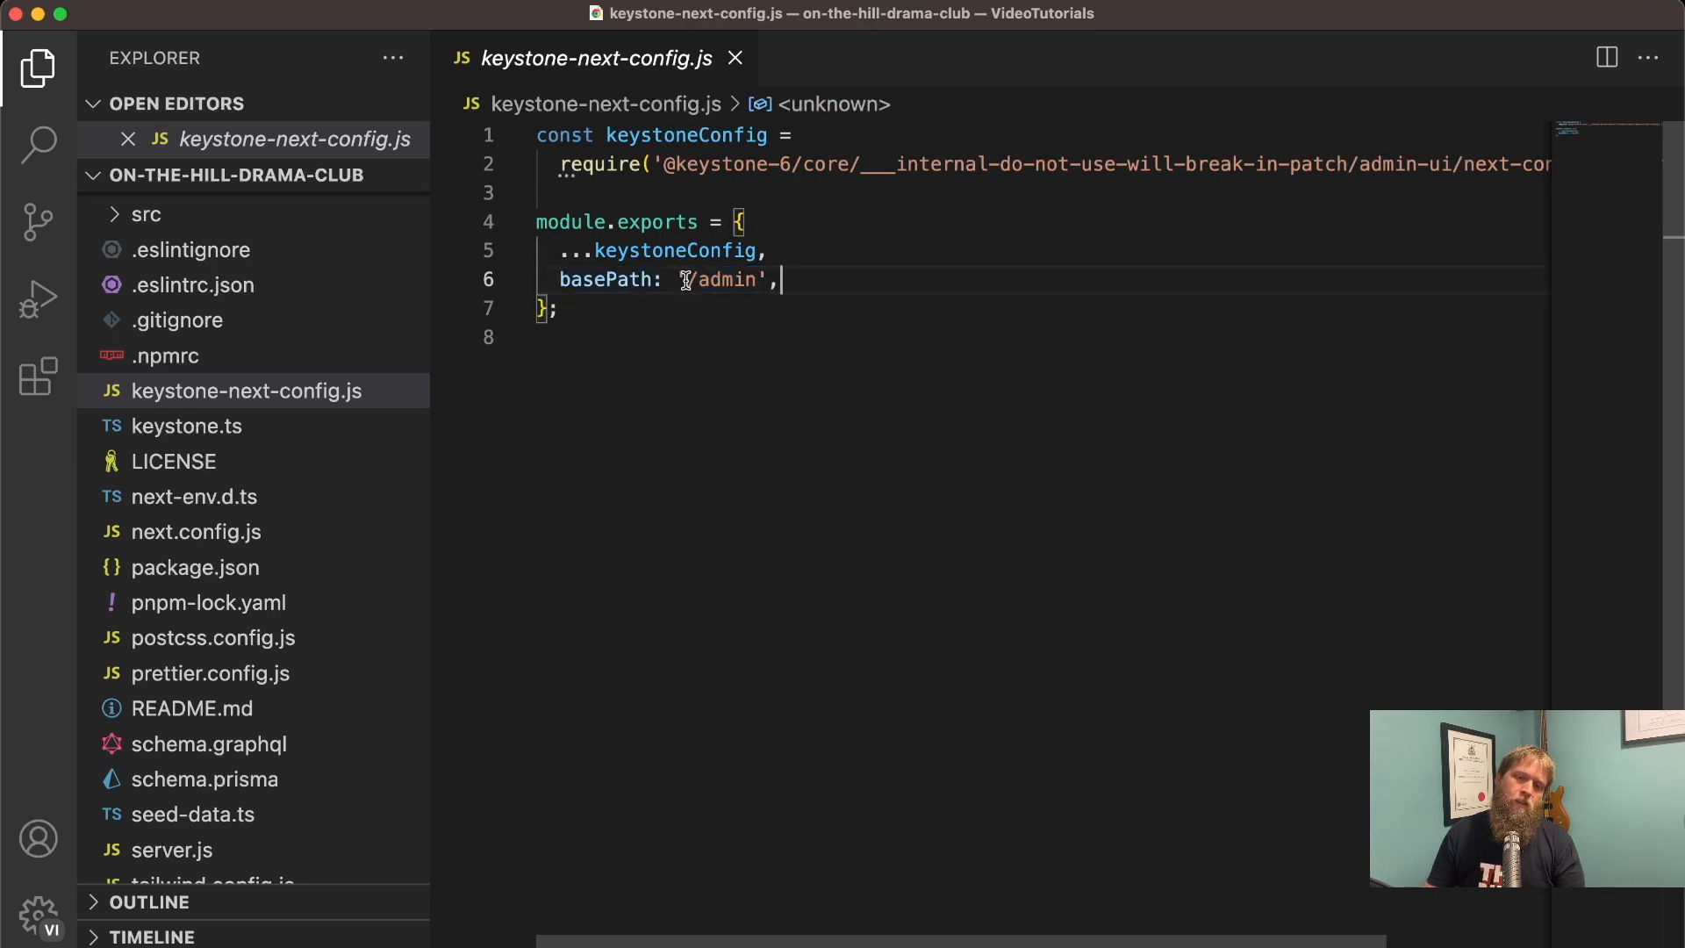
pyautogui.doubleClick(720, 279)
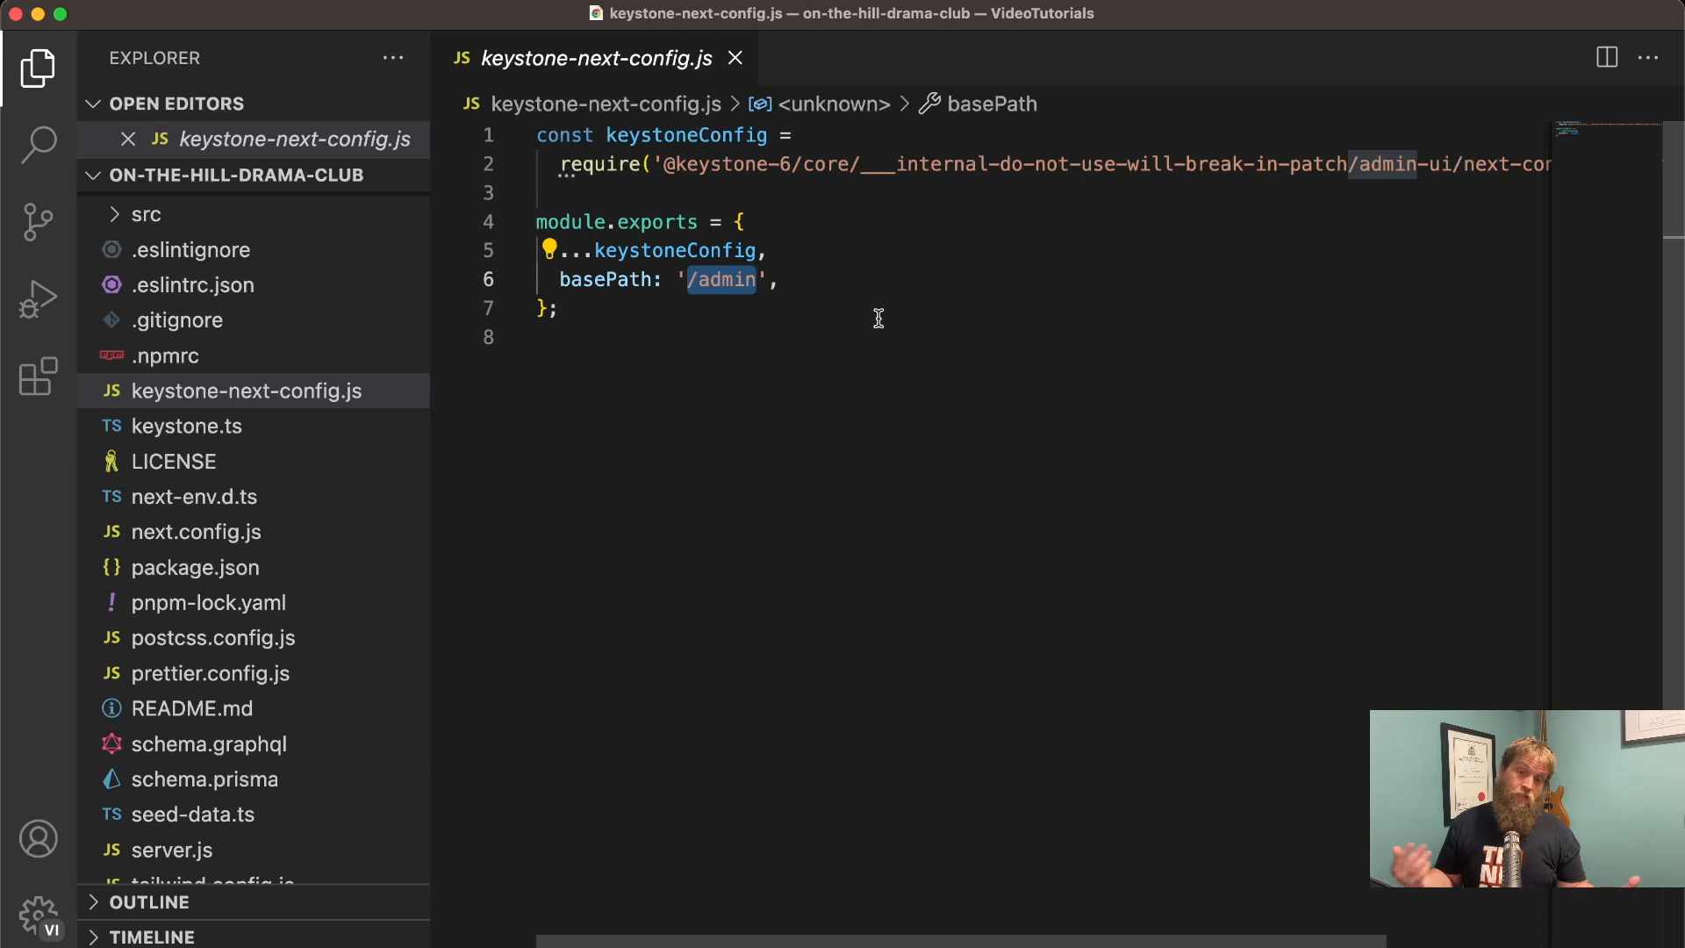
pyautogui.moveTo(322, 525)
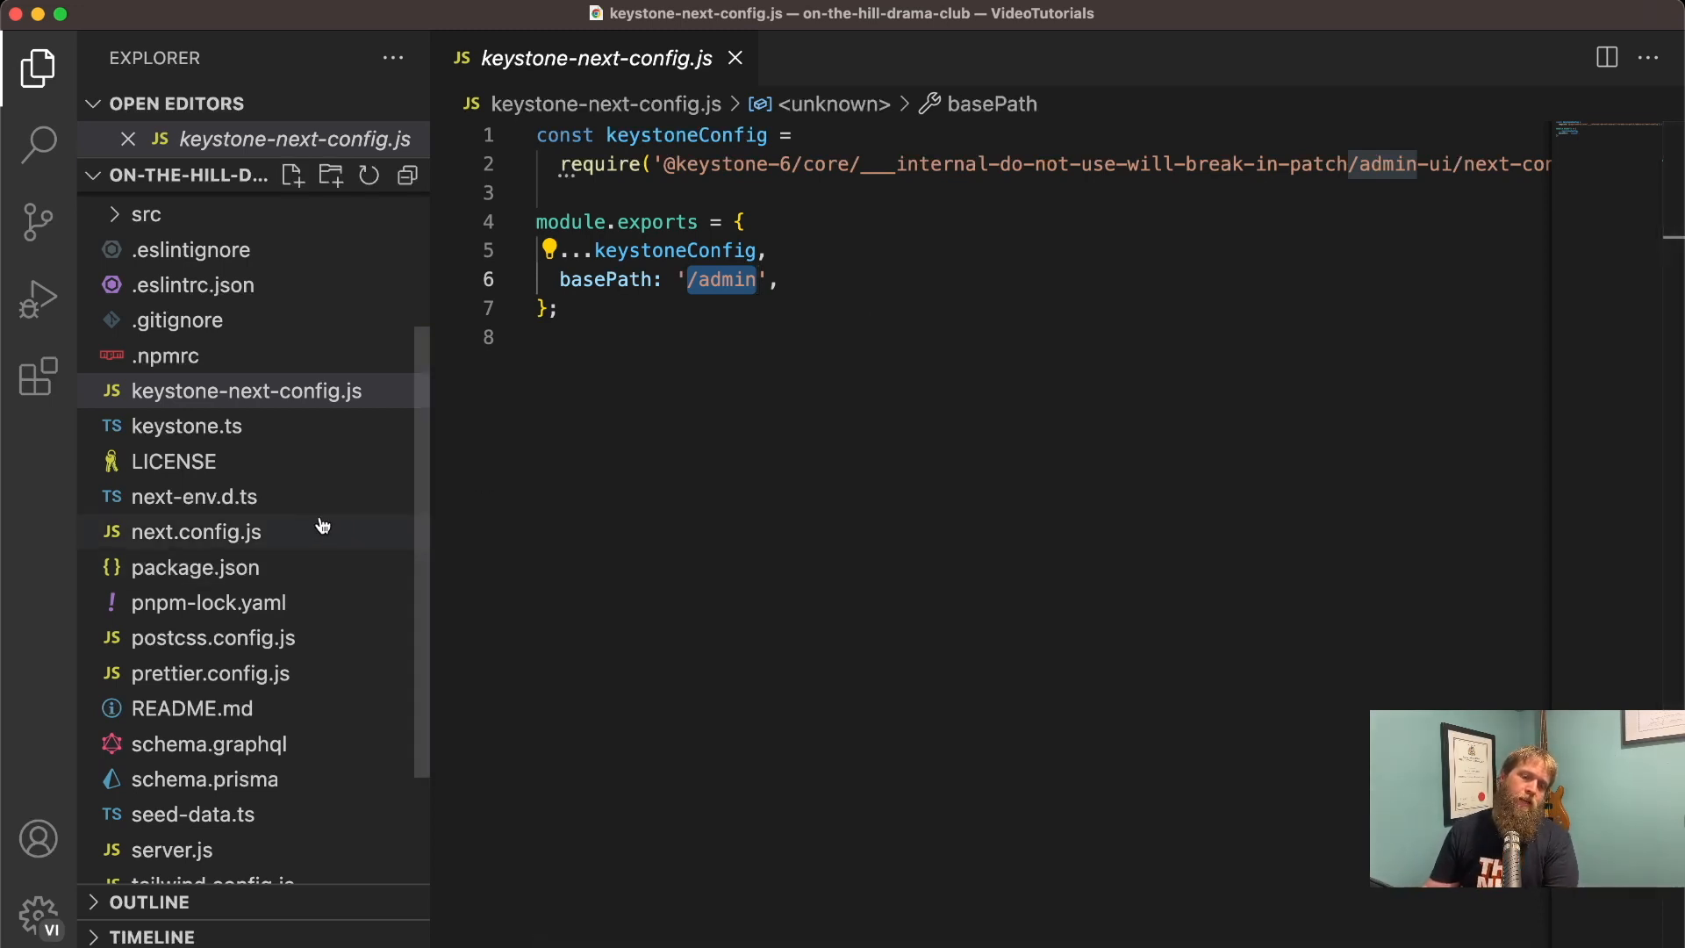
pyautogui.moveTo(278, 518)
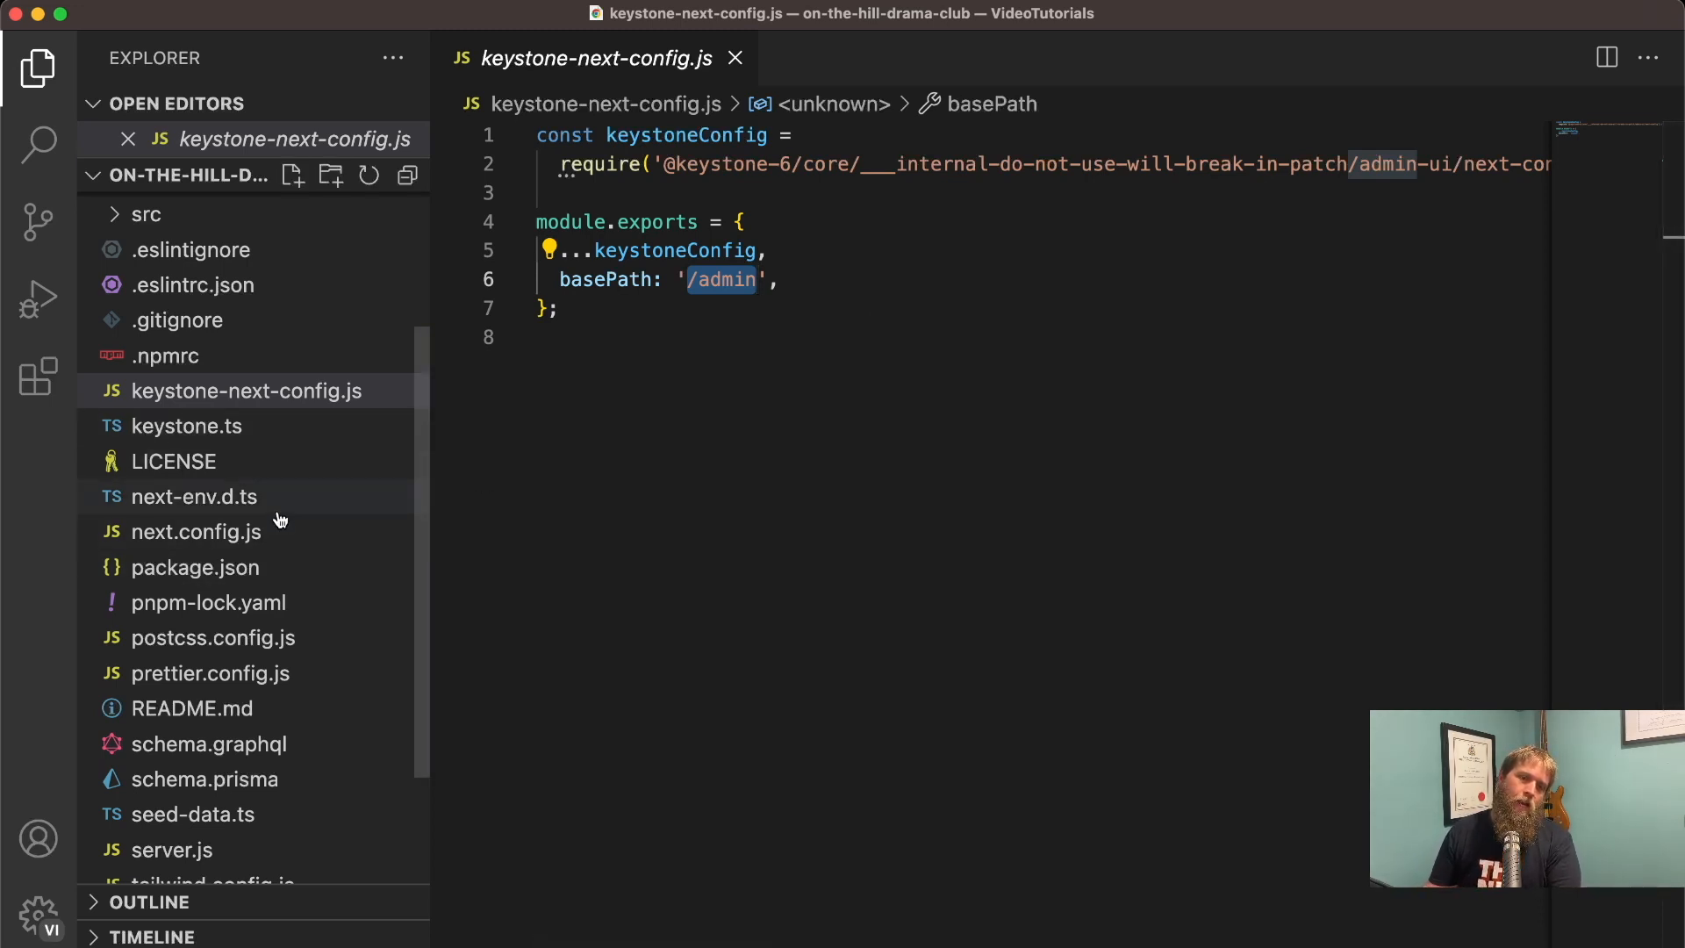
pyautogui.click(145, 214)
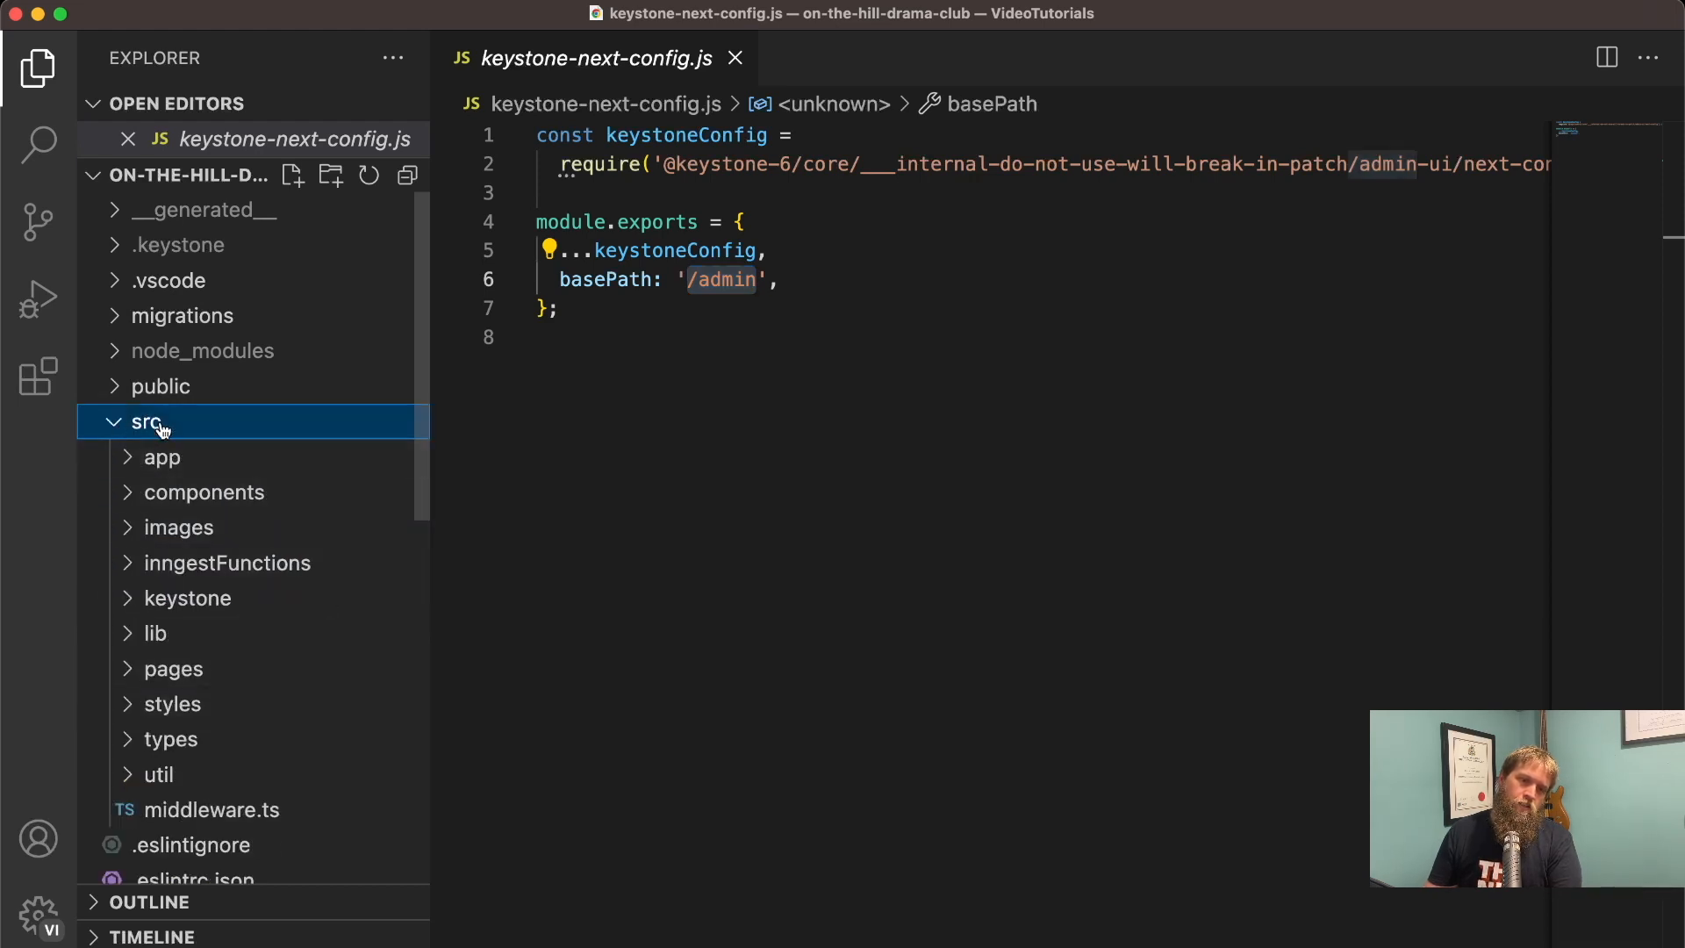
# Step: Open src/pages/api/graphql.ts and review its Apollo Server handler
pyautogui.click(172, 669)
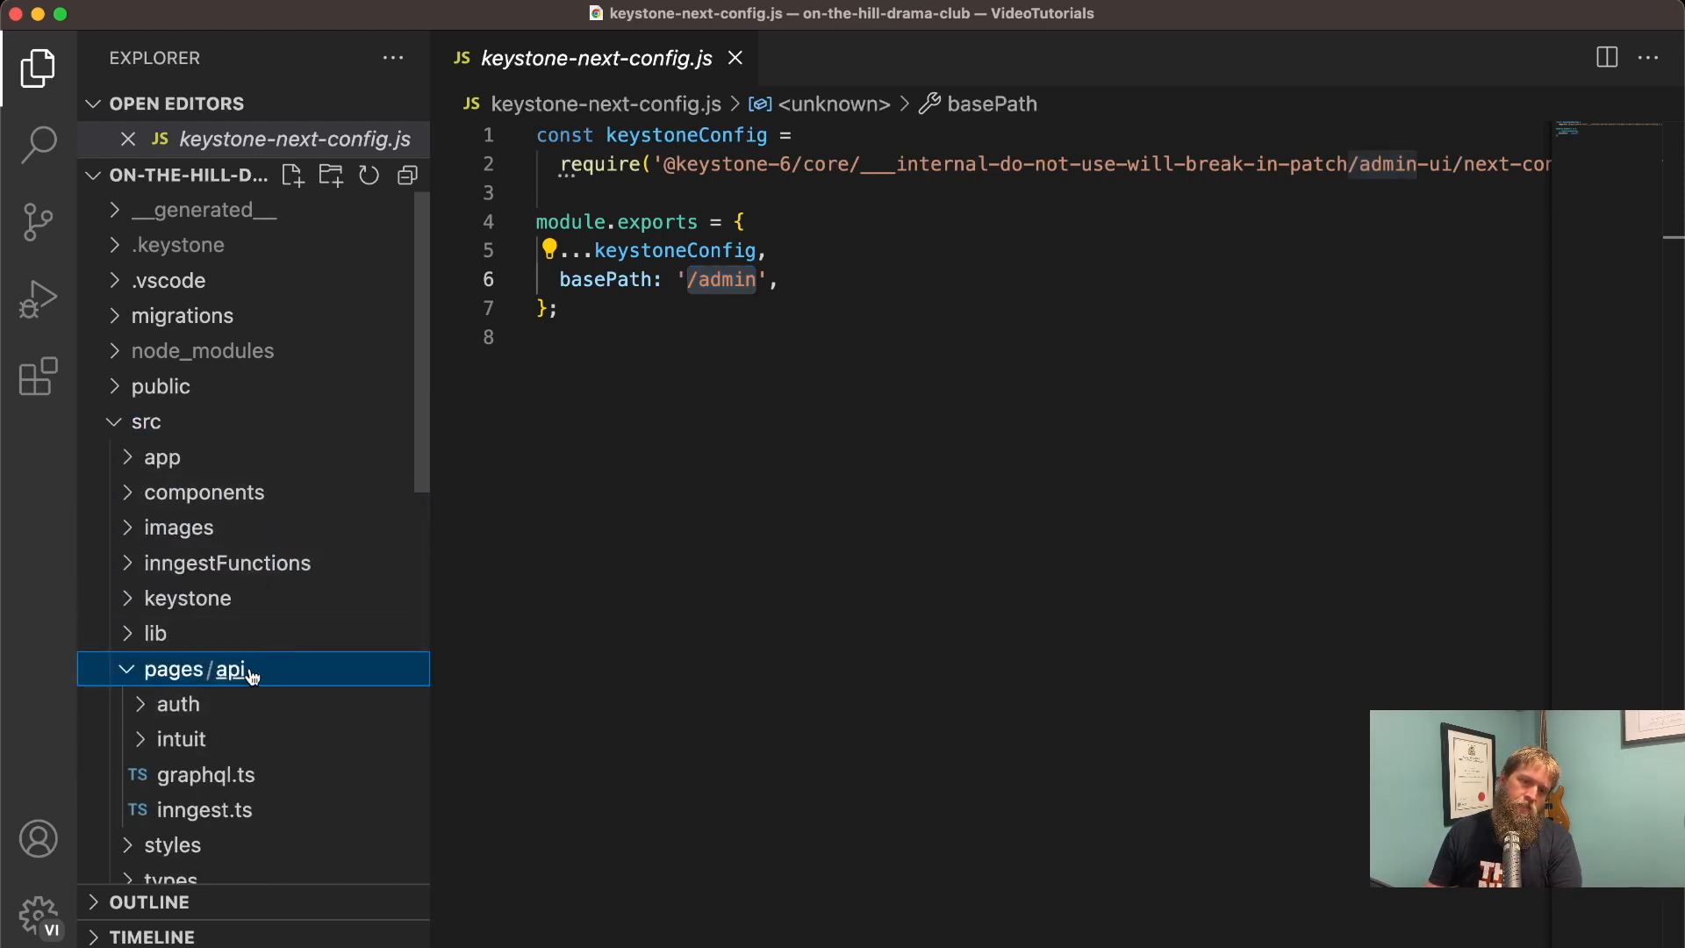
pyautogui.click(206, 774)
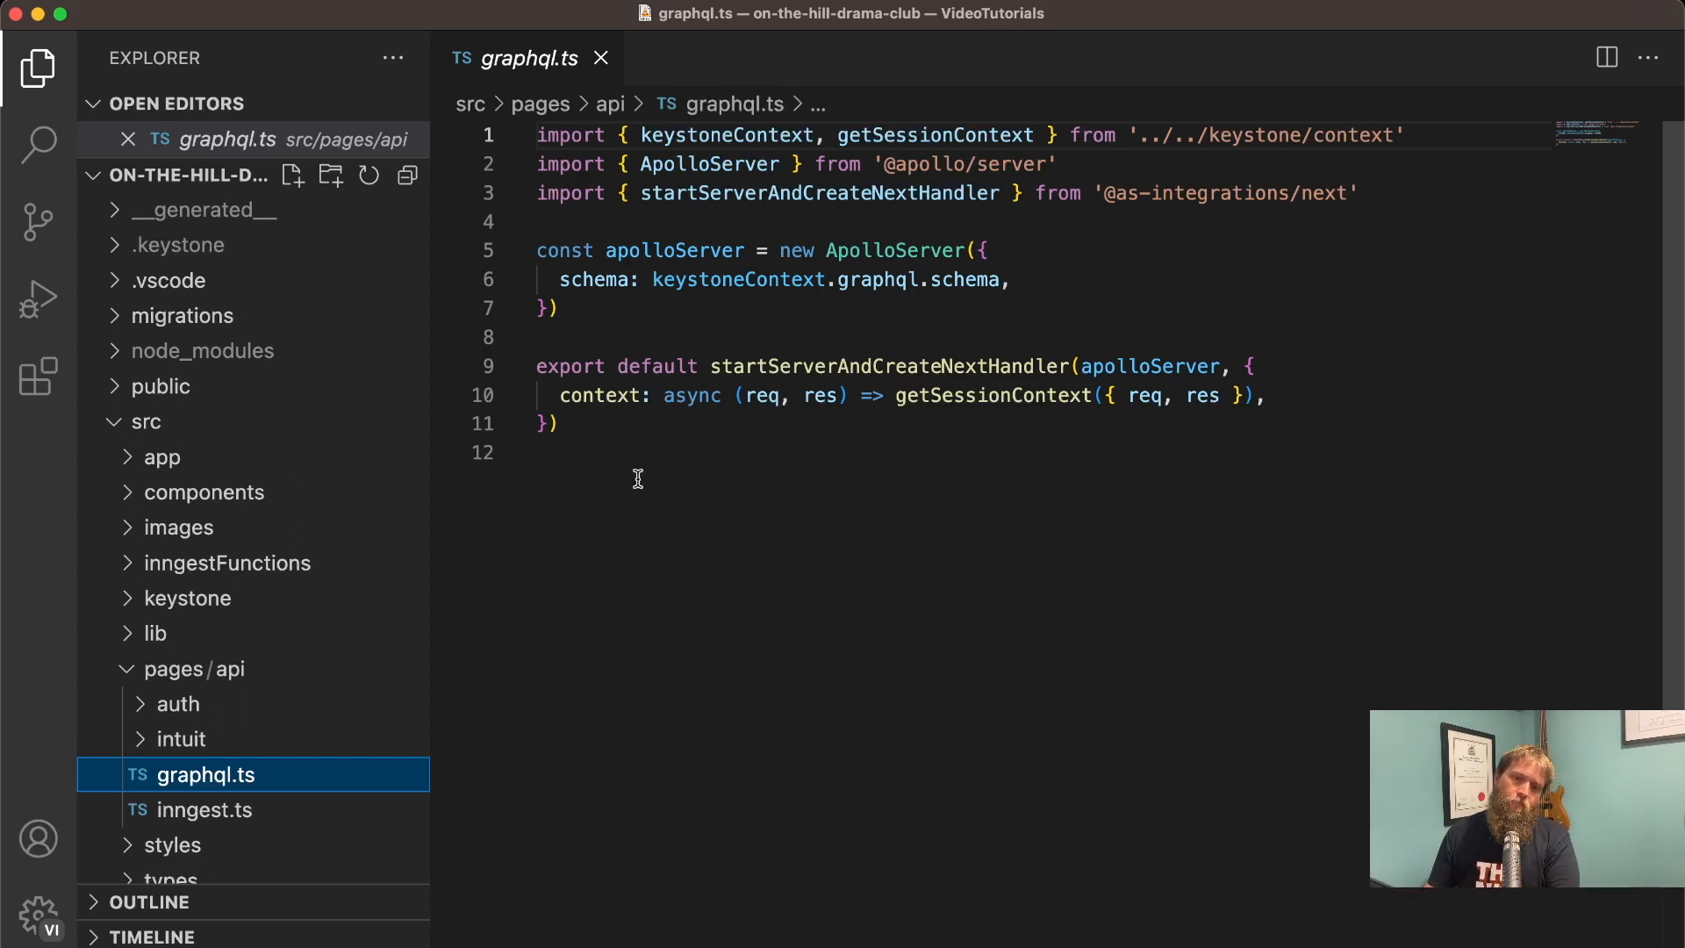
pyautogui.moveTo(536, 250); pyautogui.dragTo(571, 422)
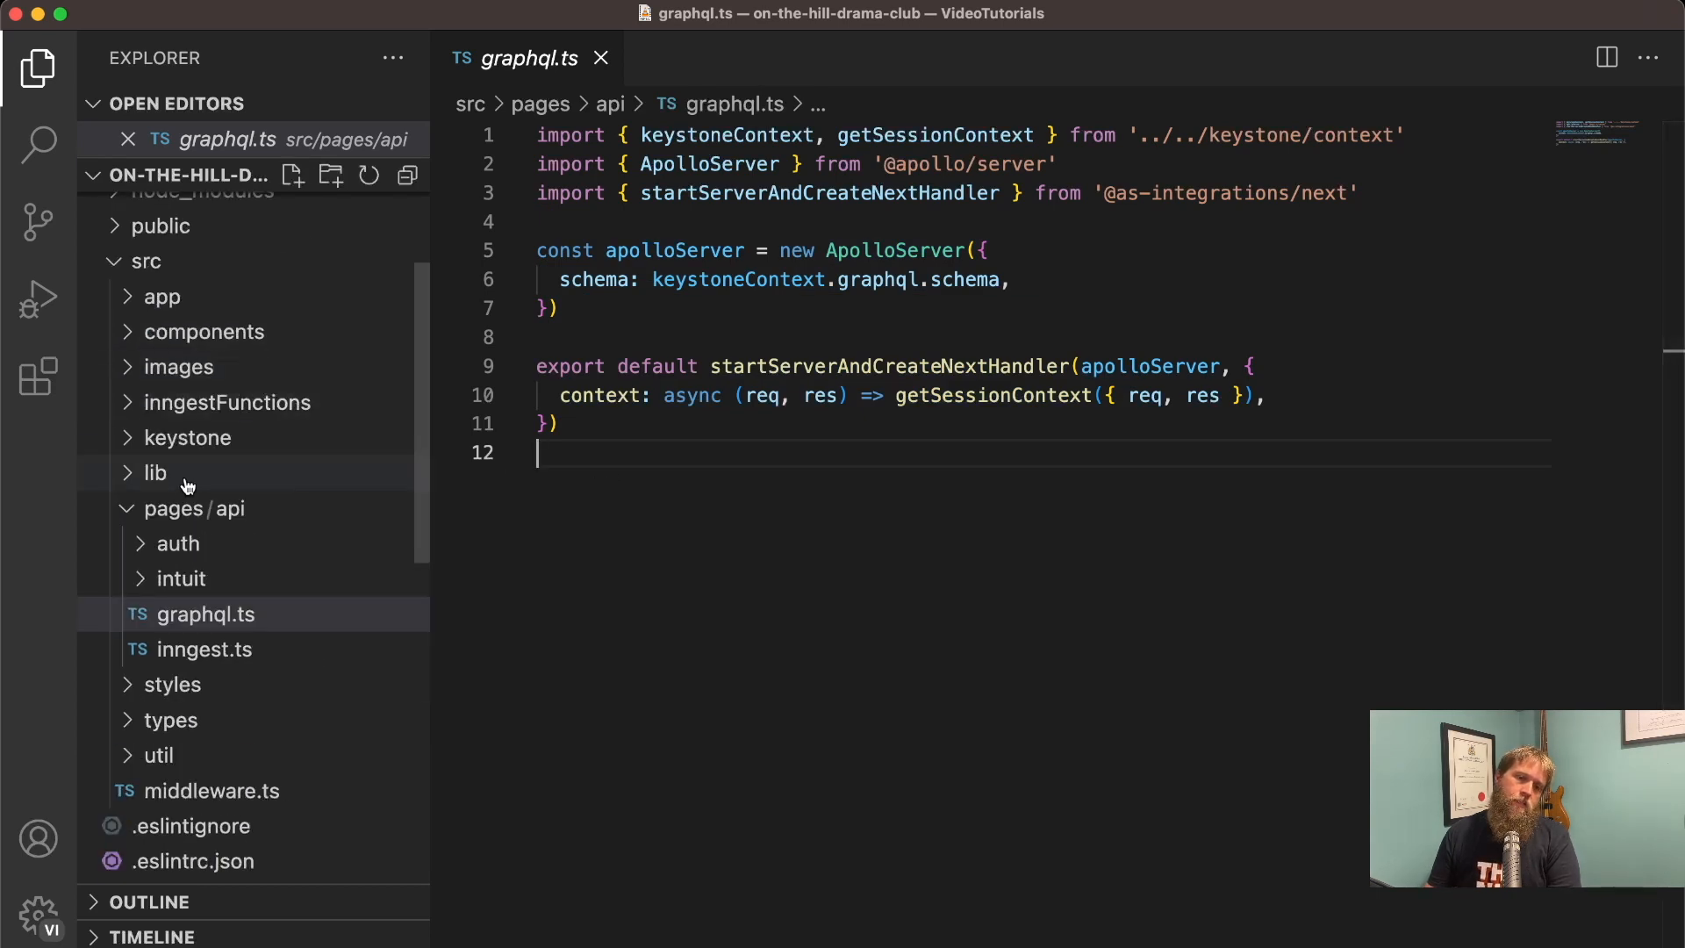
pyautogui.click(145, 259)
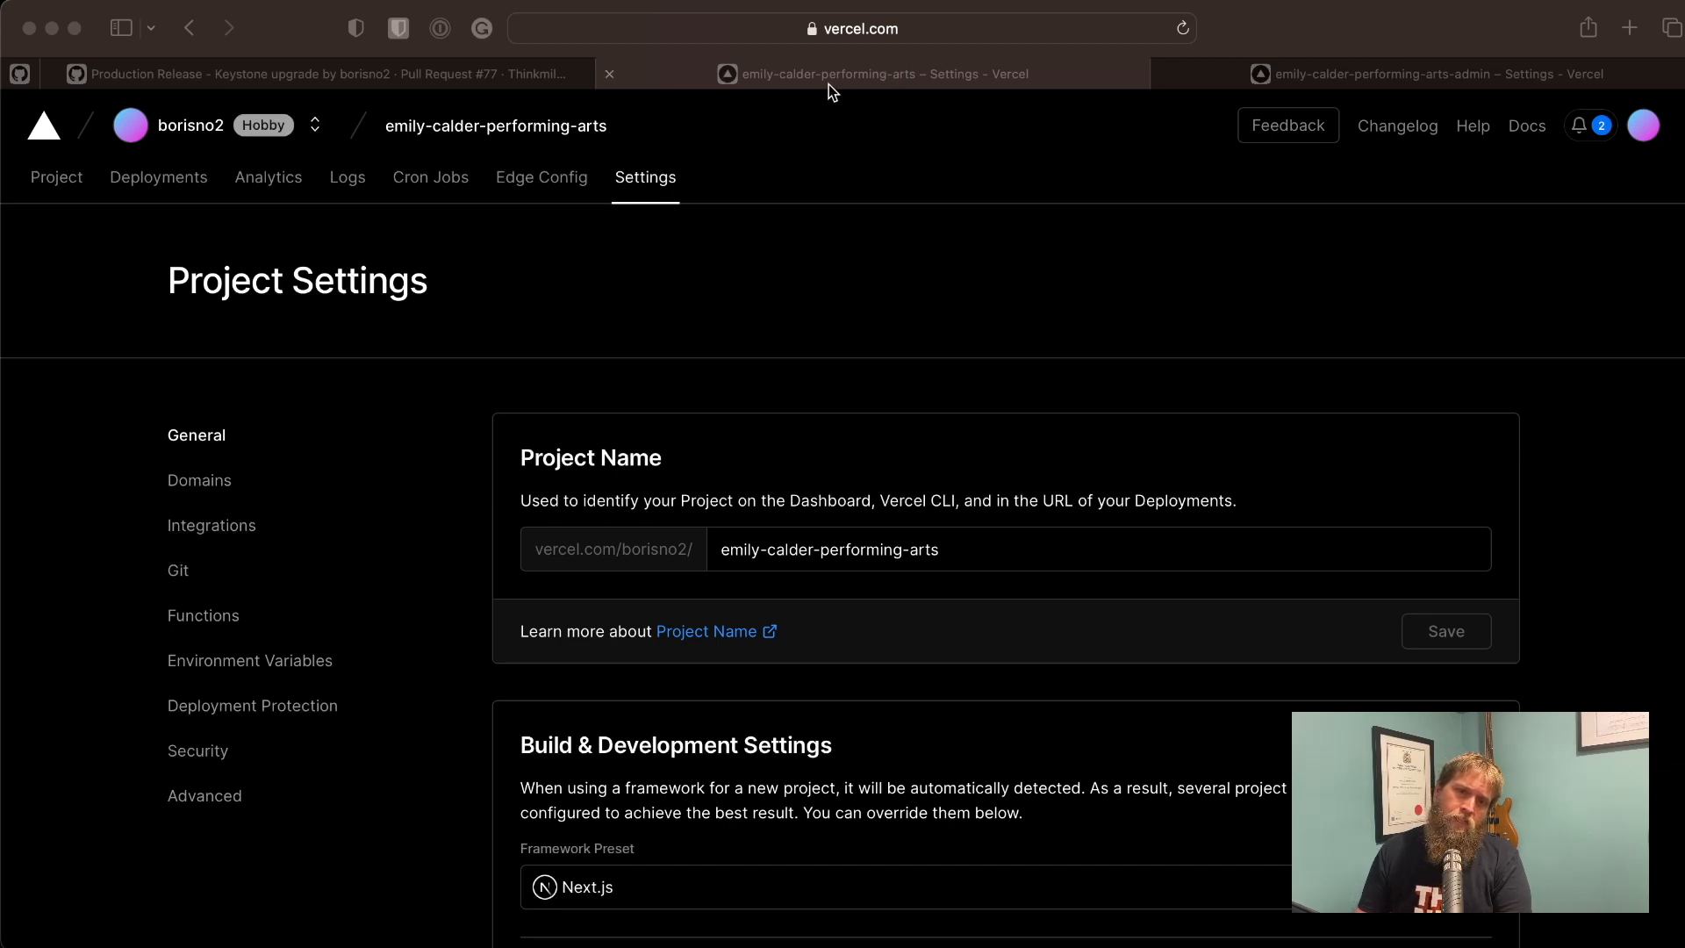
pyautogui.moveTo(800, 96)
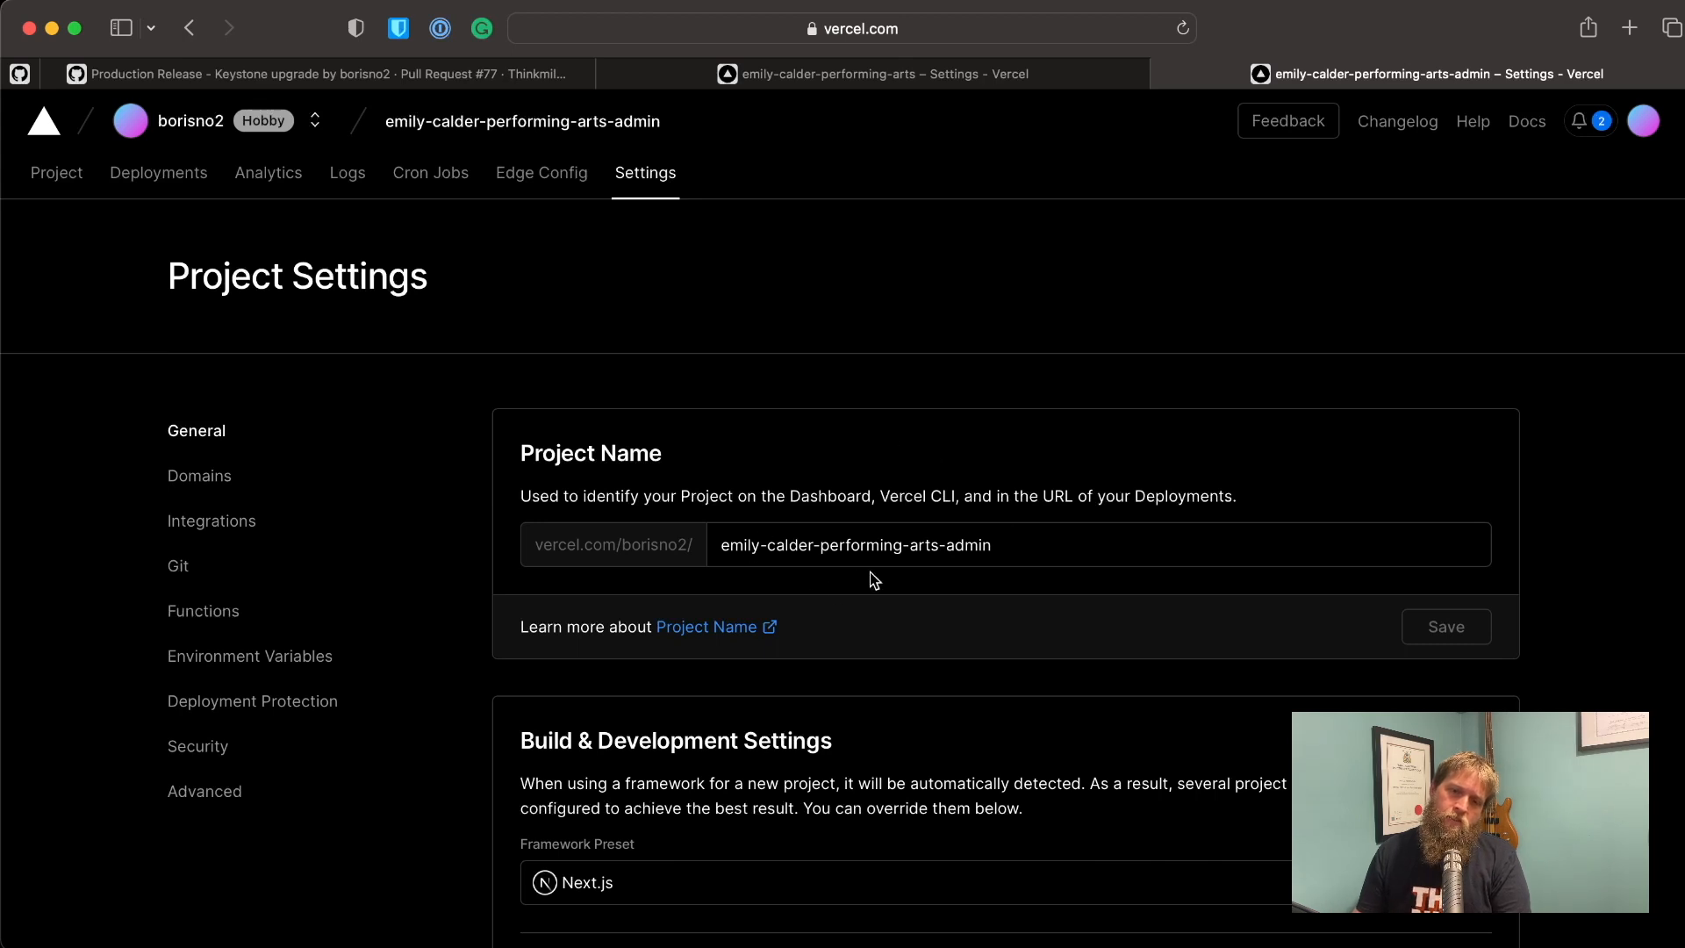
pyautogui.moveTo(1507, 545)
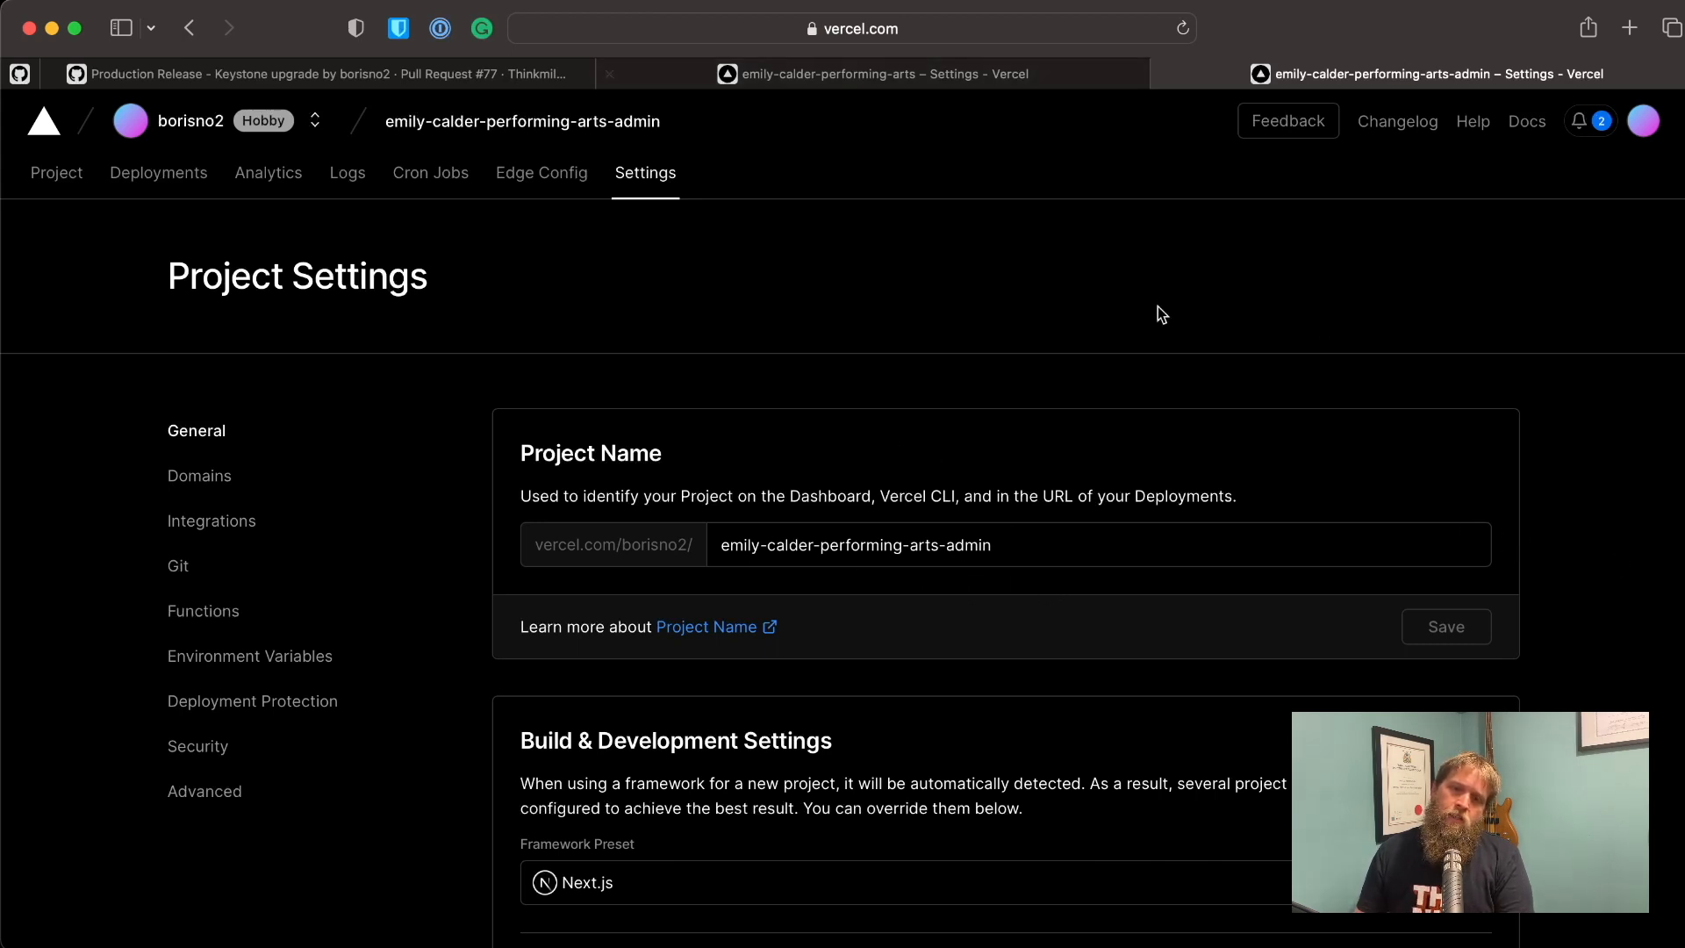
pyautogui.moveTo(1333, 447)
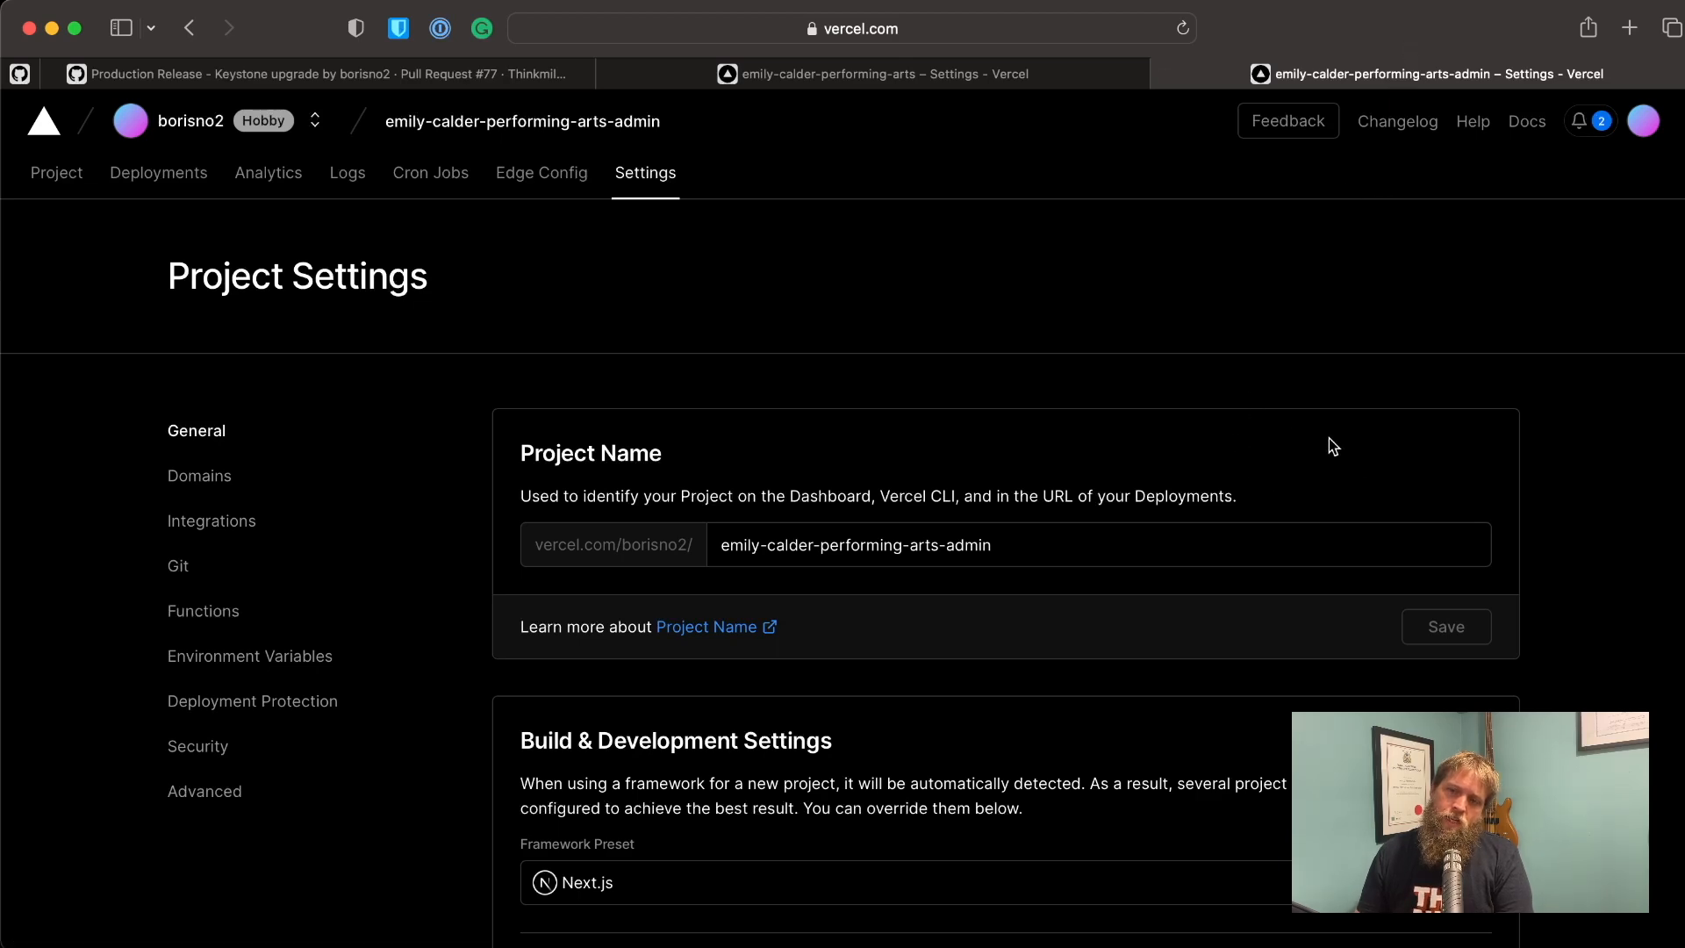
# Step: Show build command turbo build:keystone and output directory ./.keystone/admin/.next
pyautogui.scroll(-3)
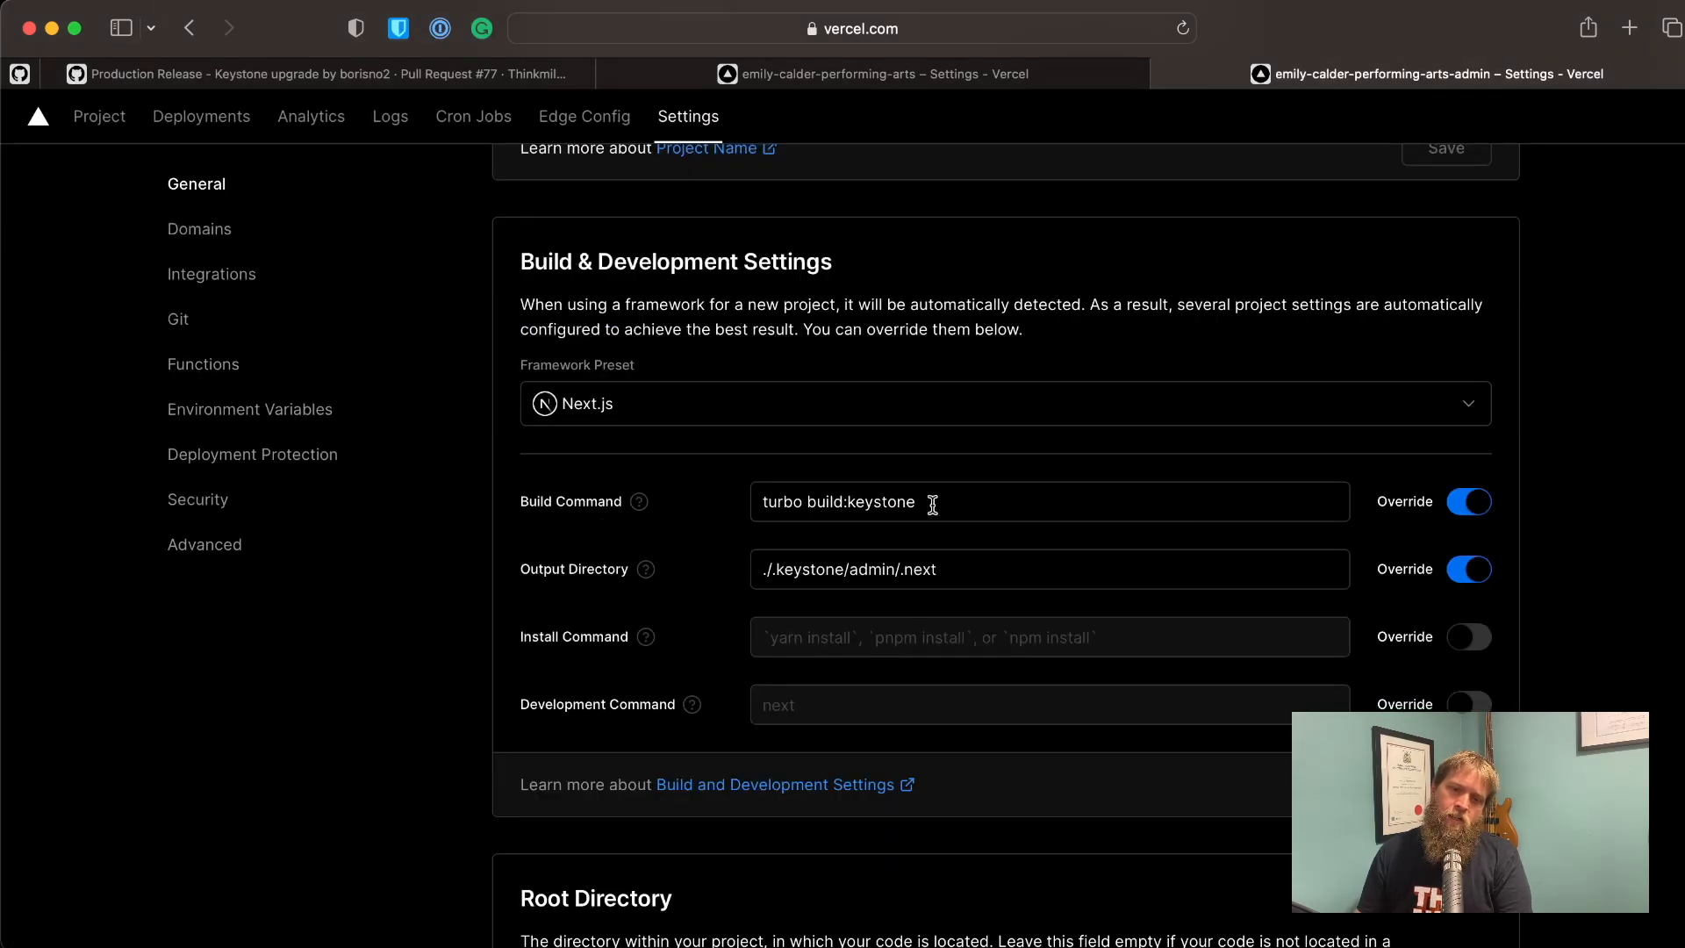
pyautogui.tripleClick(838, 502)
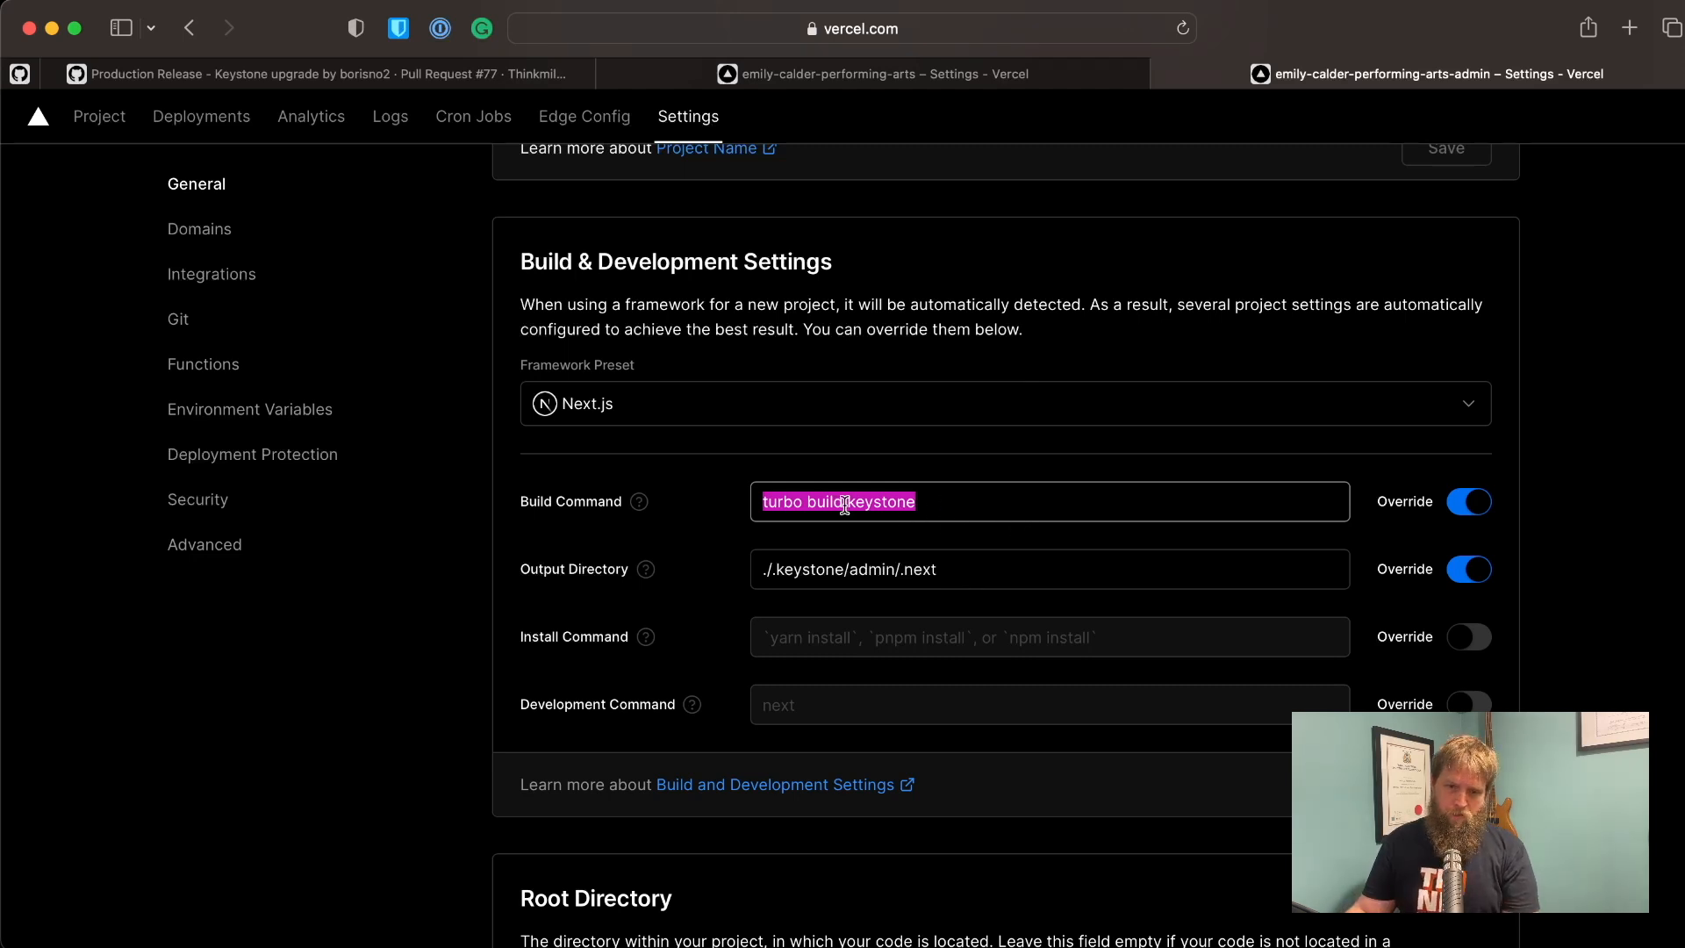
pyautogui.click(957, 569)
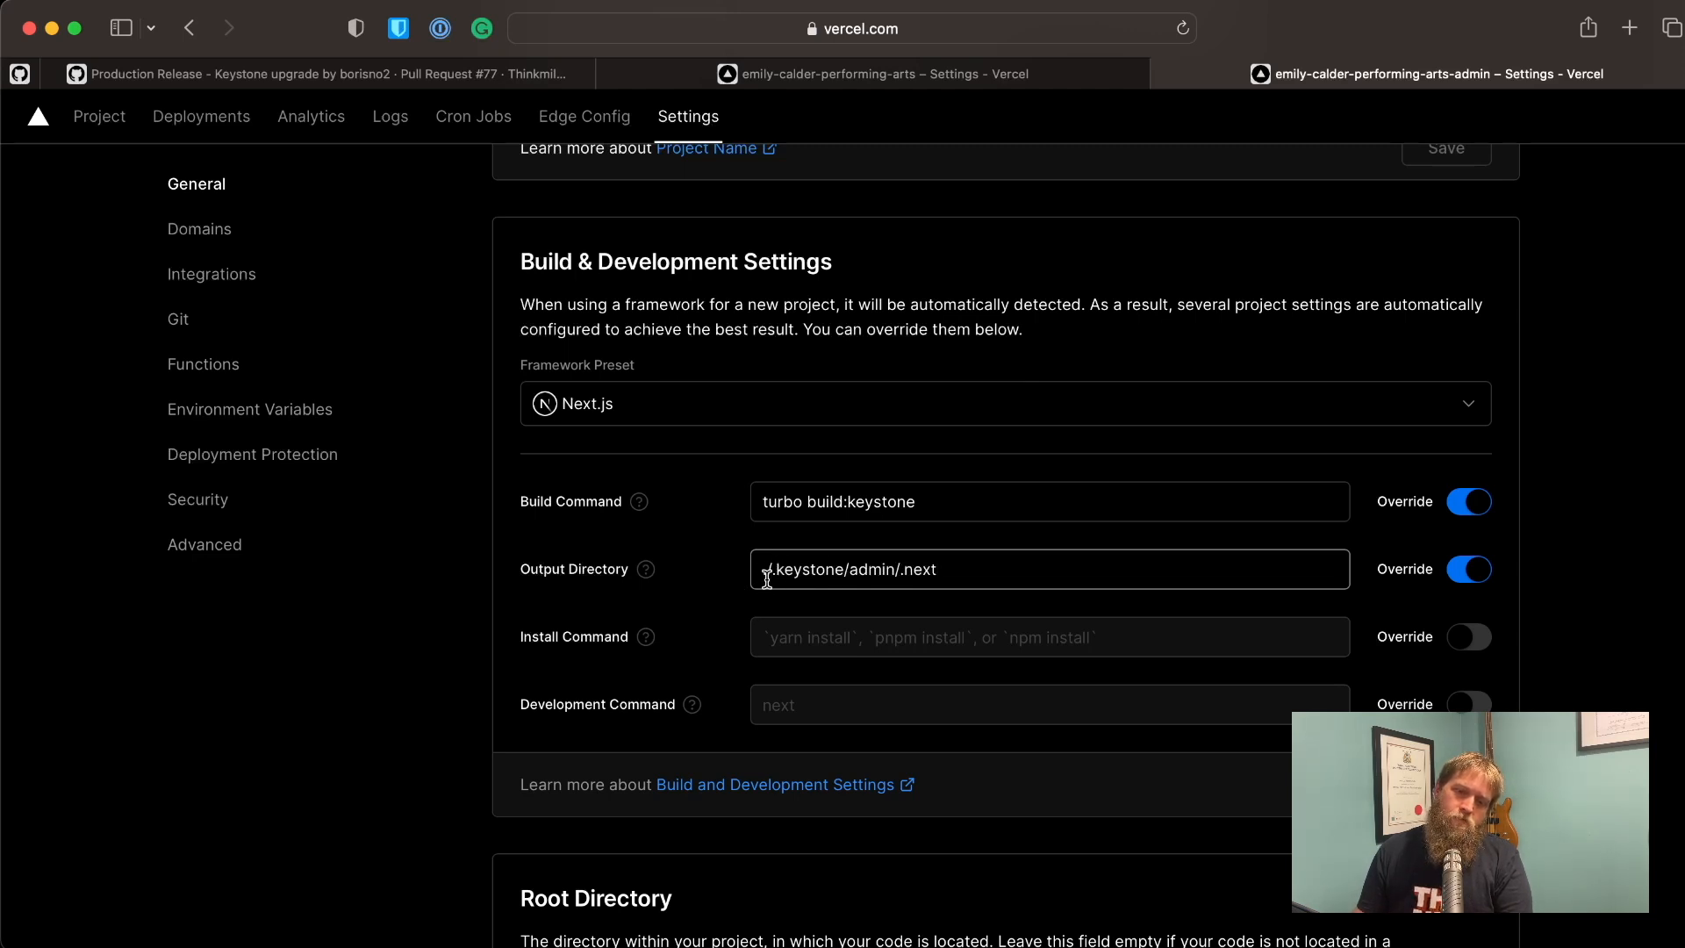
pyautogui.moveTo(918, 566)
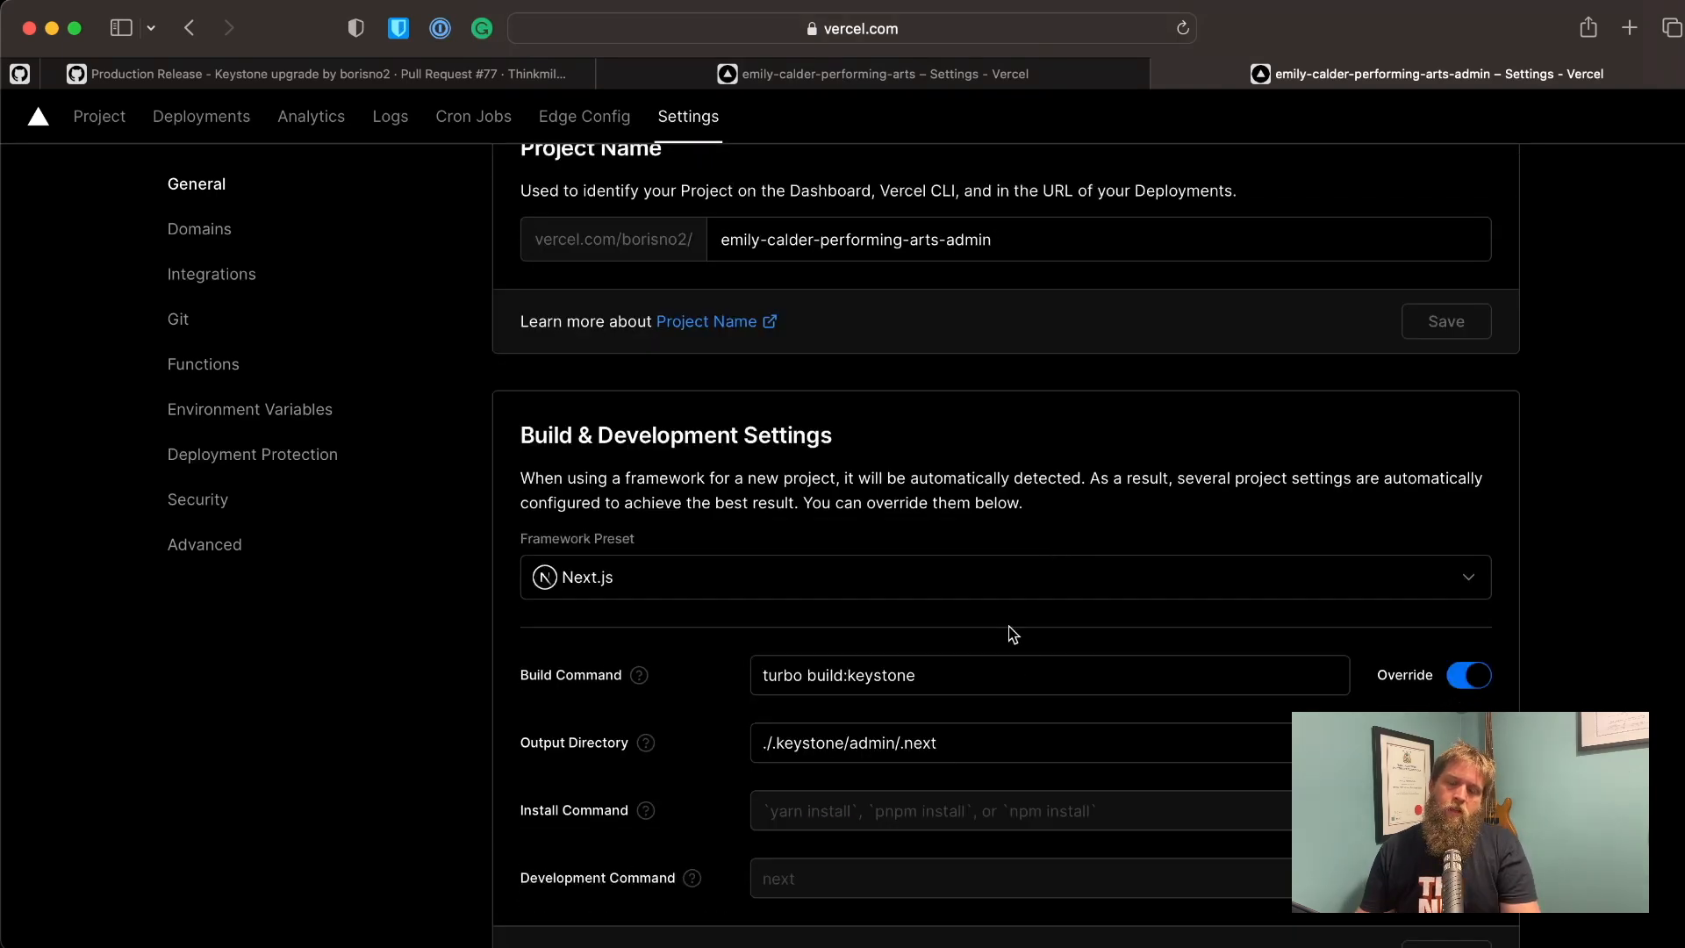
# Step: Show the main project's build command 'turbo build migrate', highlighting 'migrate'
pyautogui.click(872, 72)
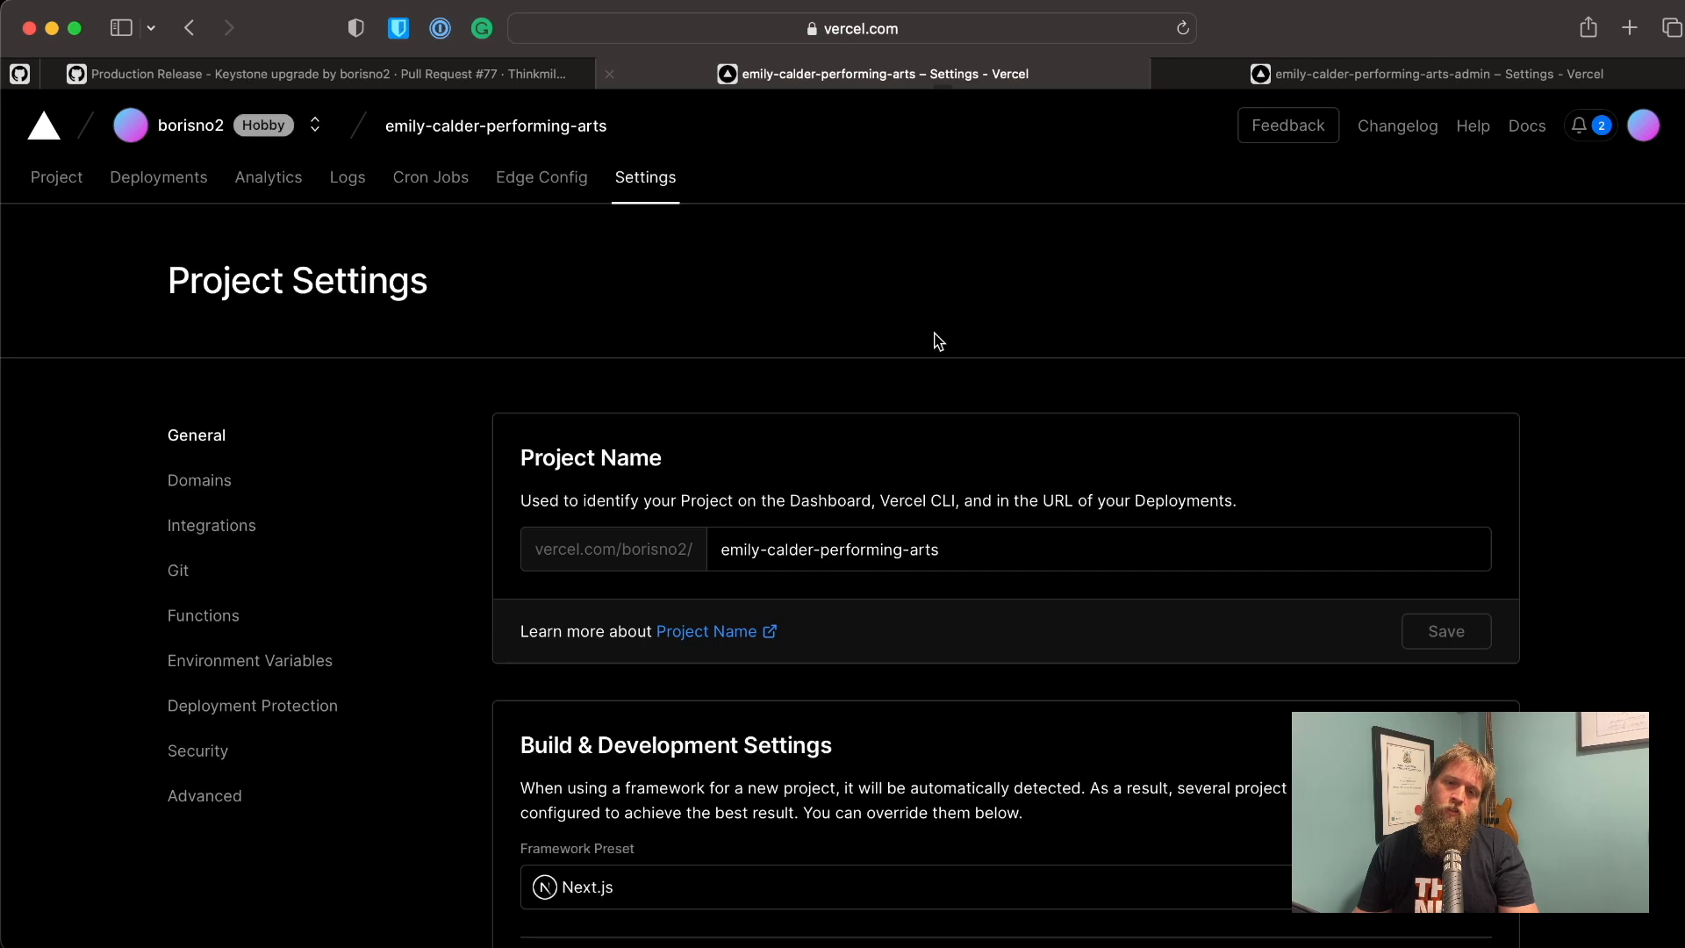
pyautogui.scroll(-3)
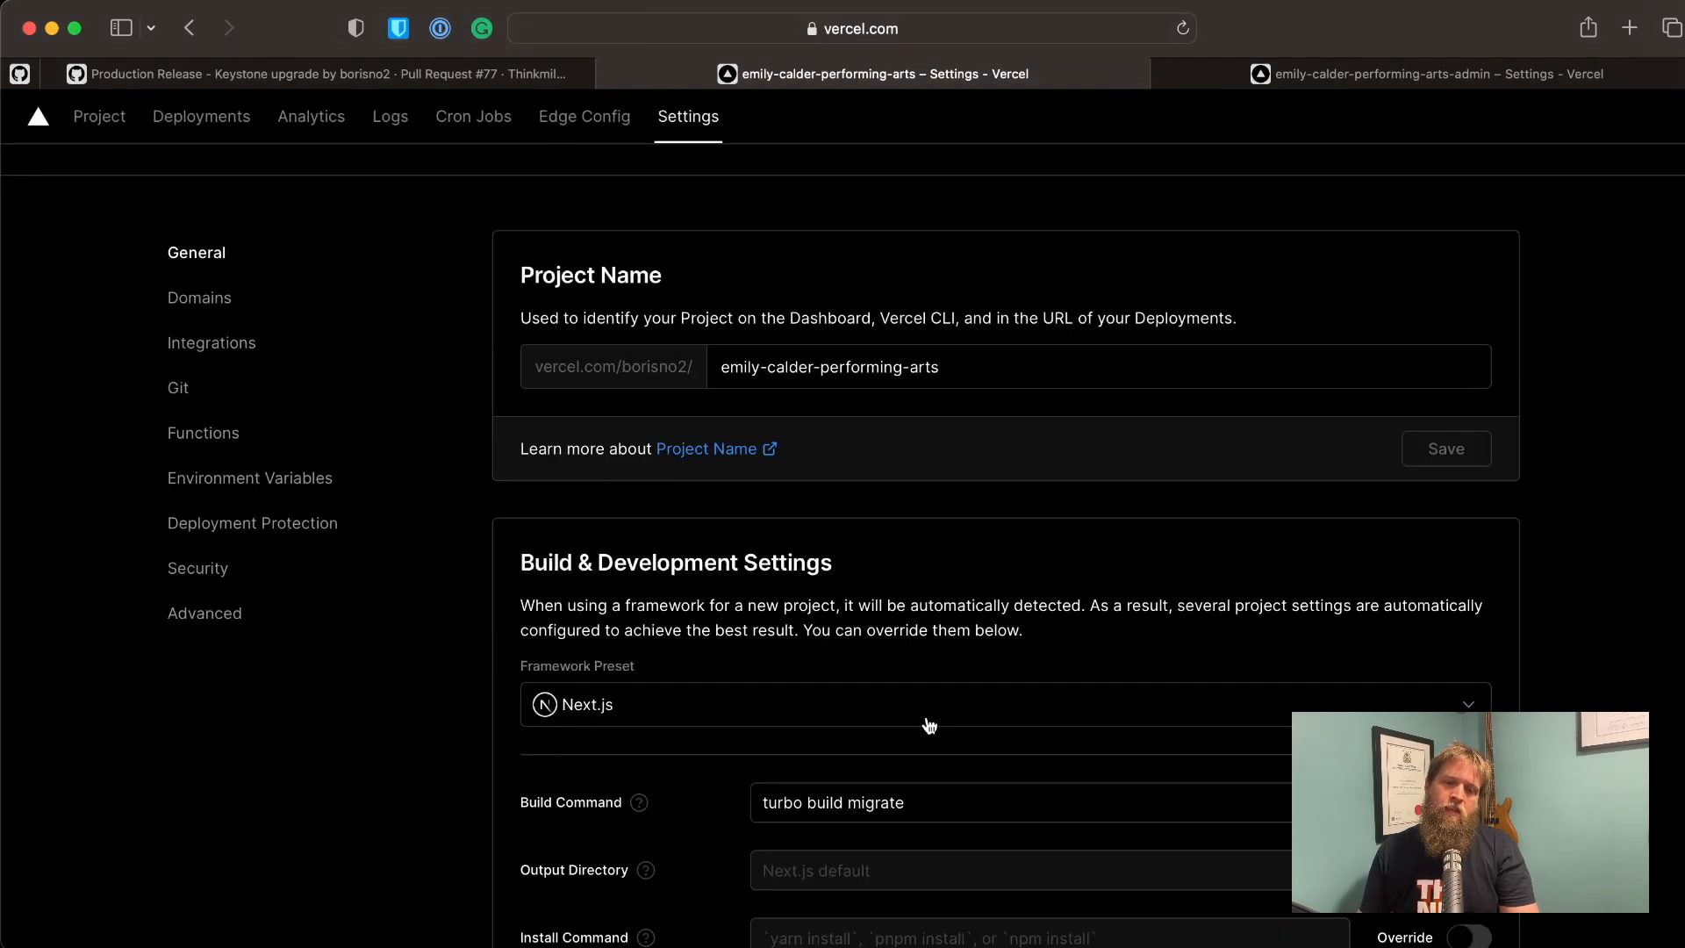
pyautogui.doubleClick(828, 760)
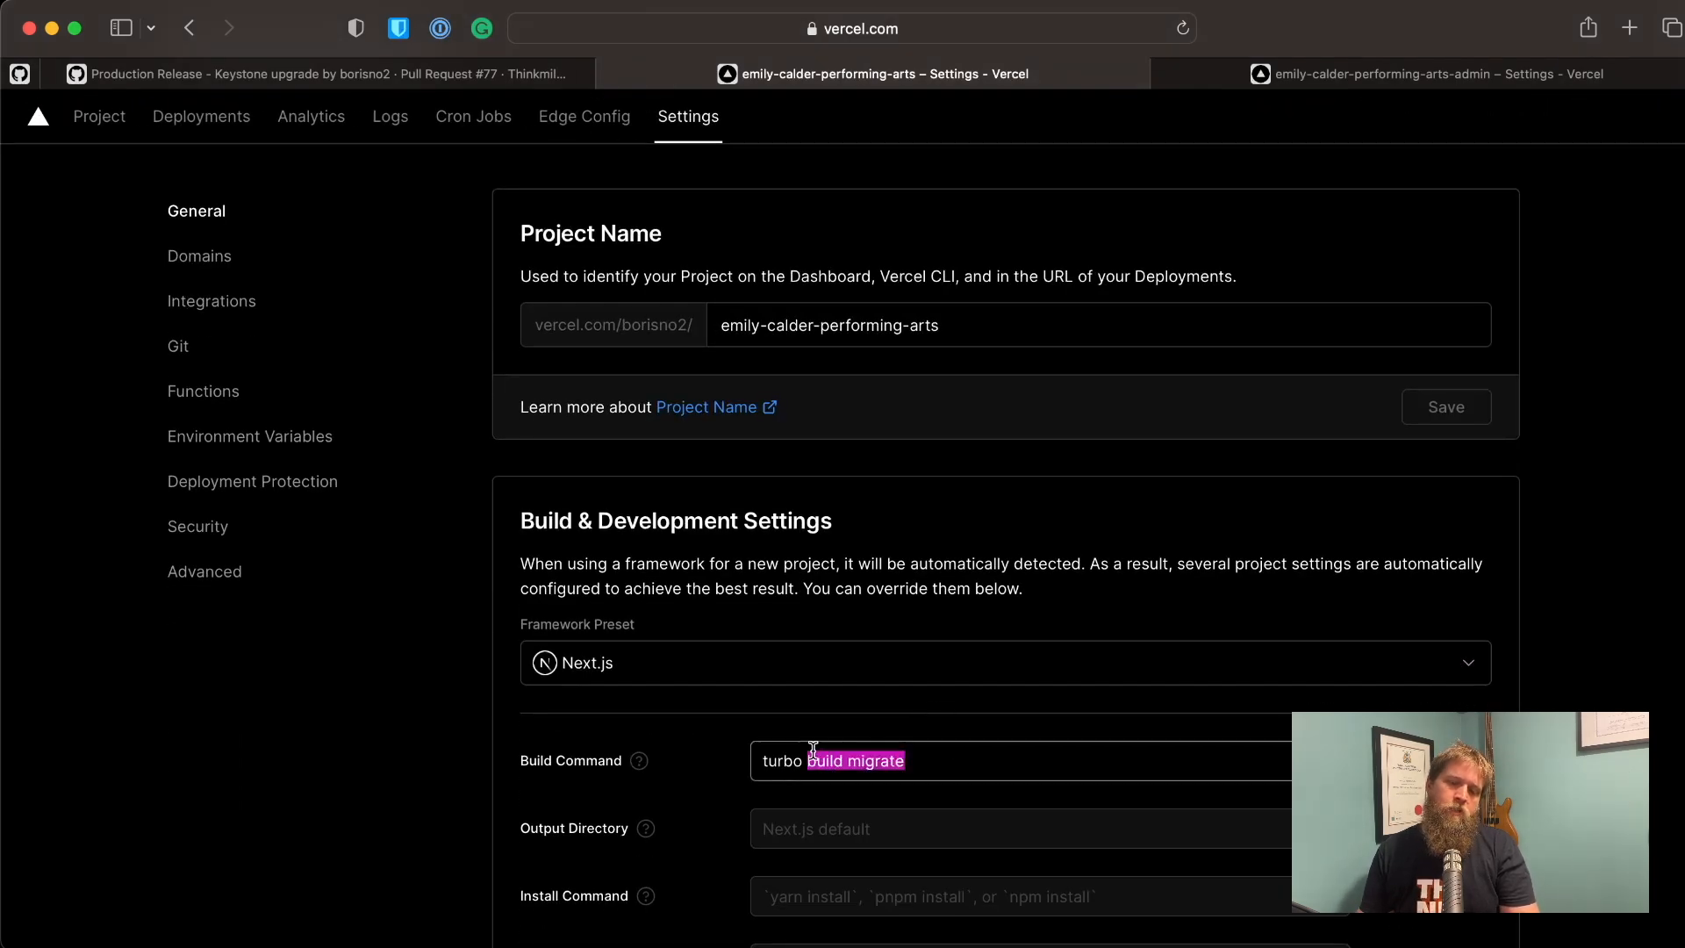
pyautogui.click(817, 761)
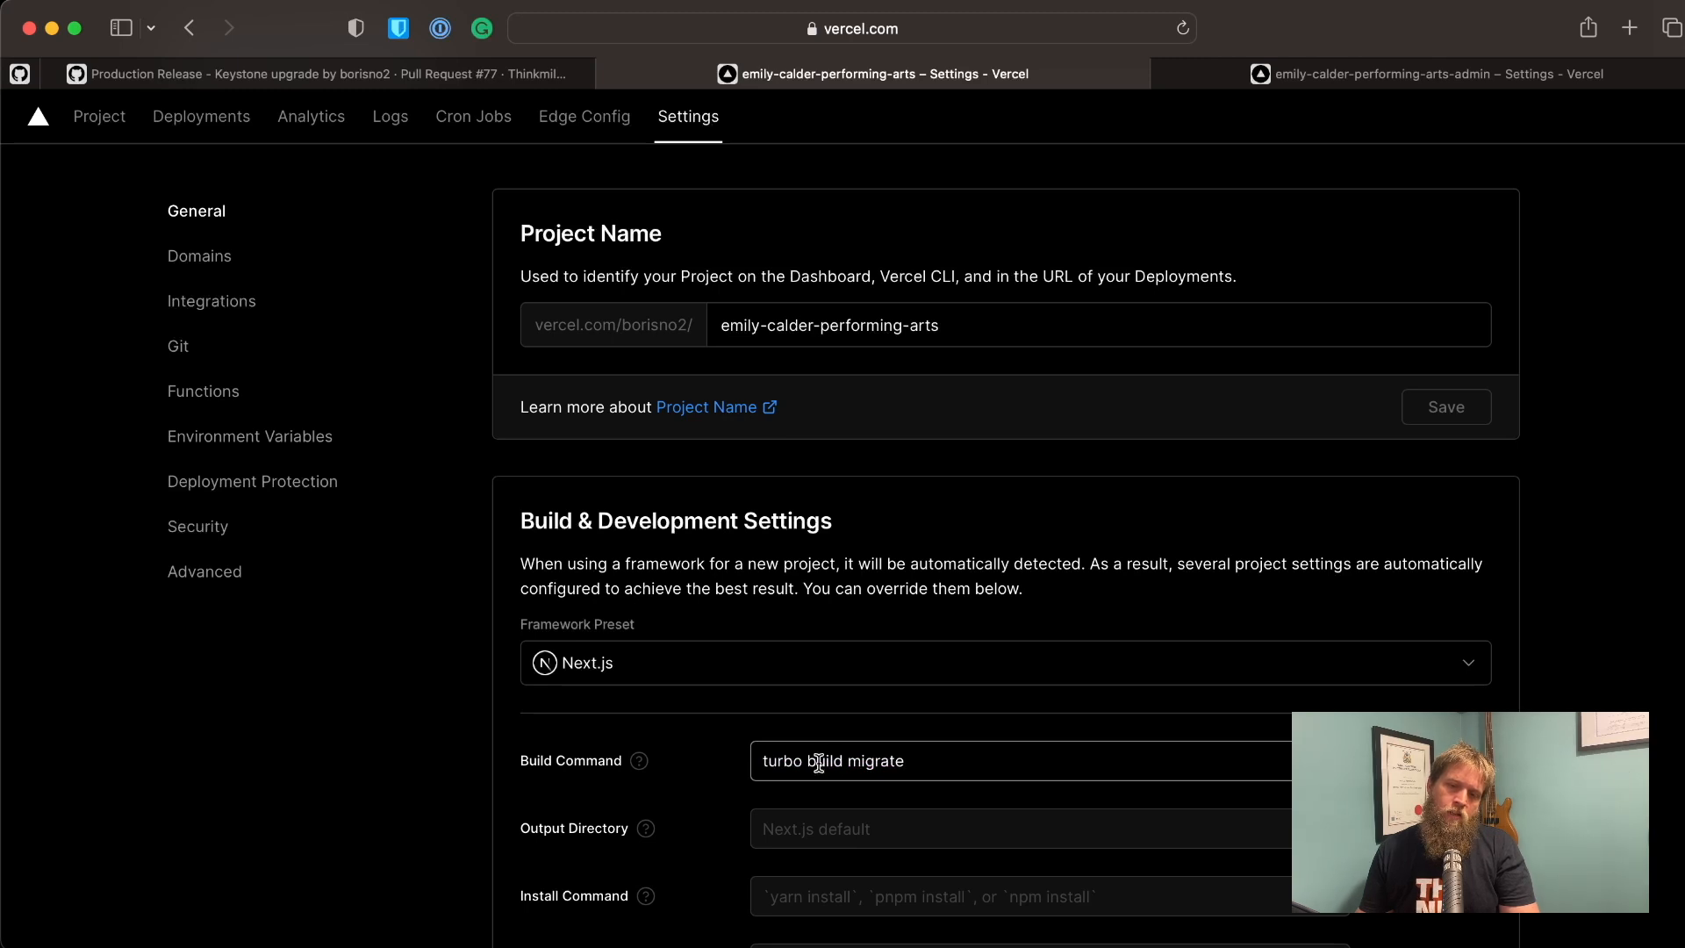
pyautogui.doubleClick(874, 761)
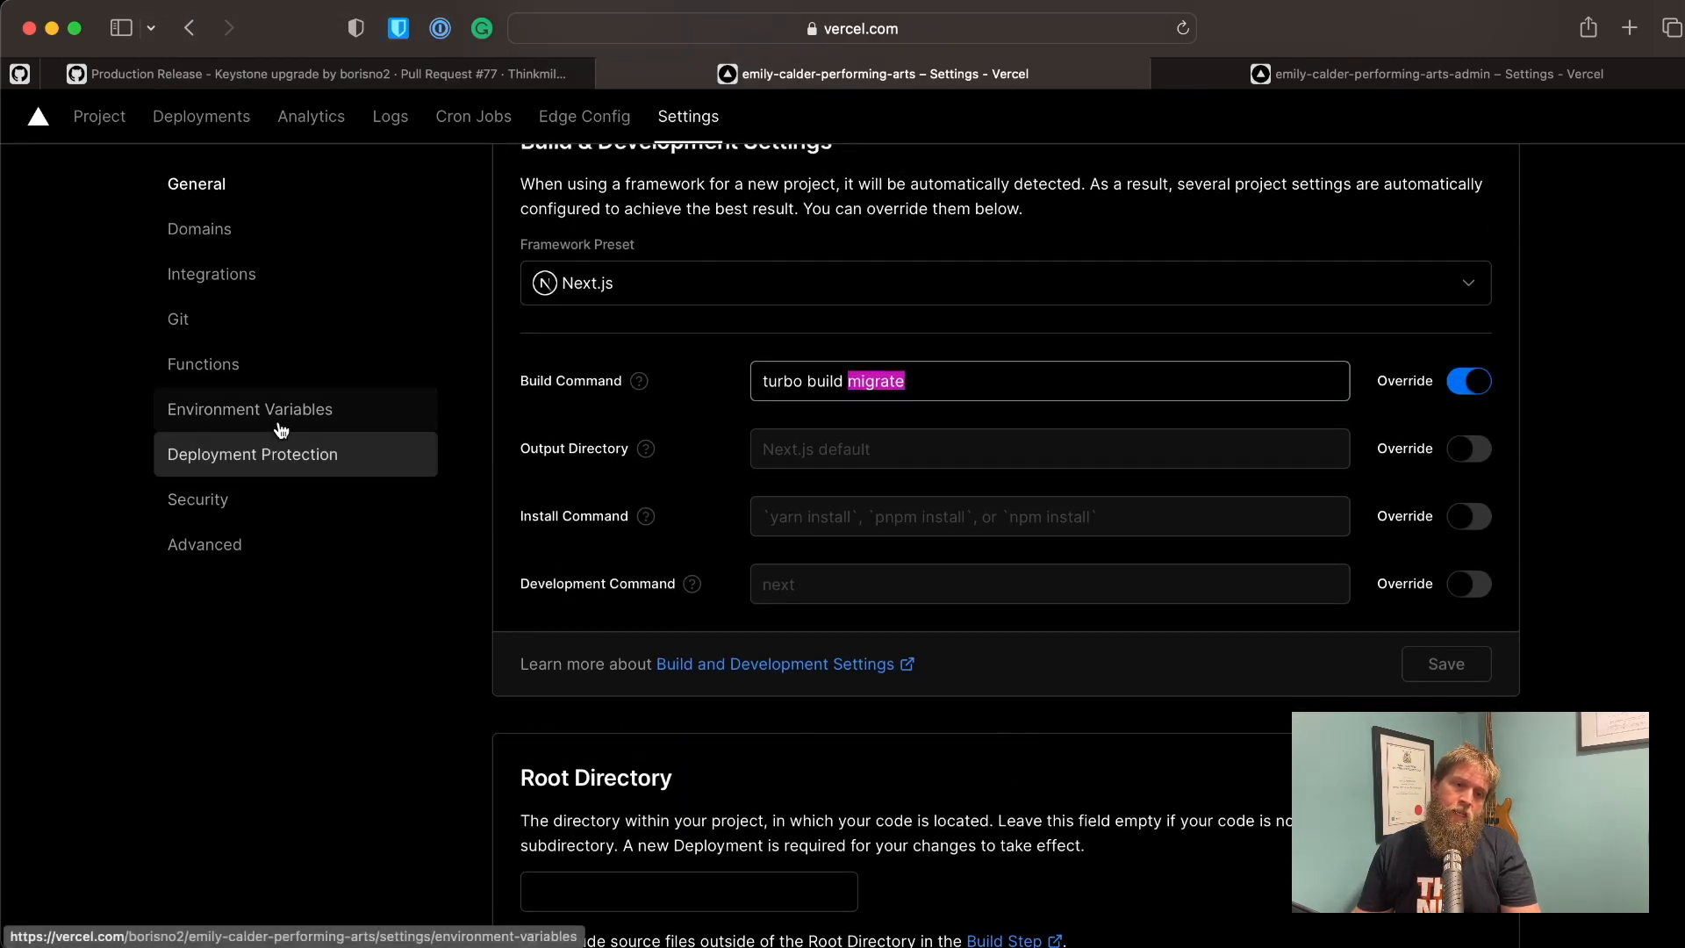
# Step: Reveal and copy the Development/Preview KEYSTONE_URL pointing to the admin deployment
pyautogui.click(250, 408)
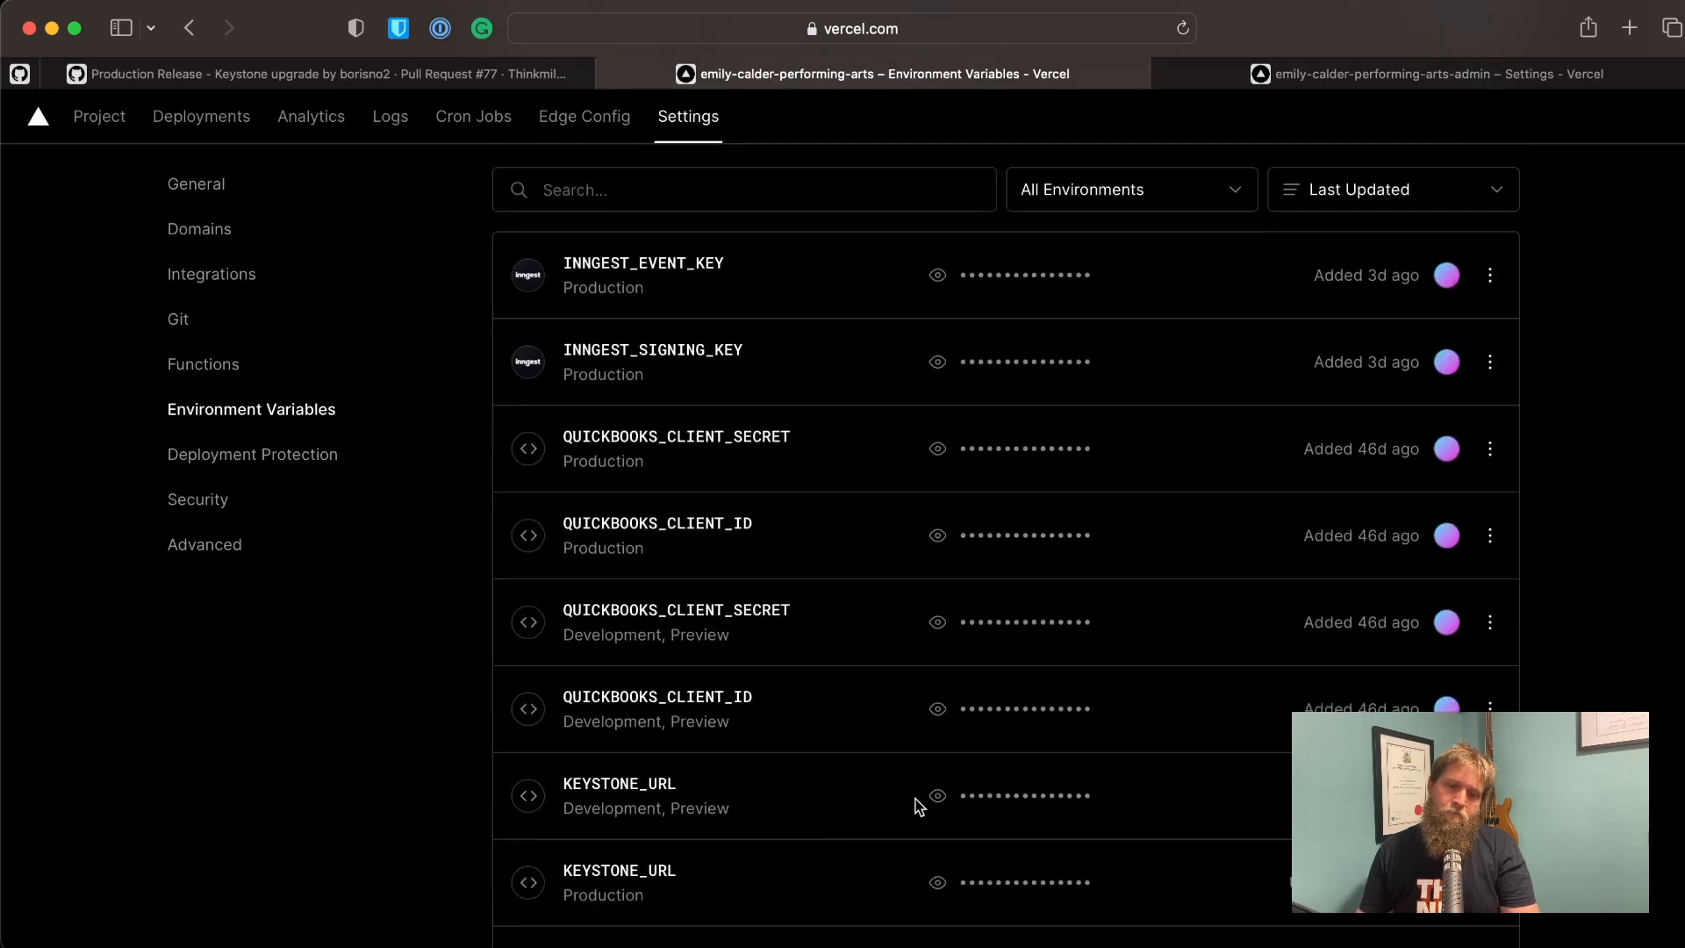
pyautogui.click(936, 795)
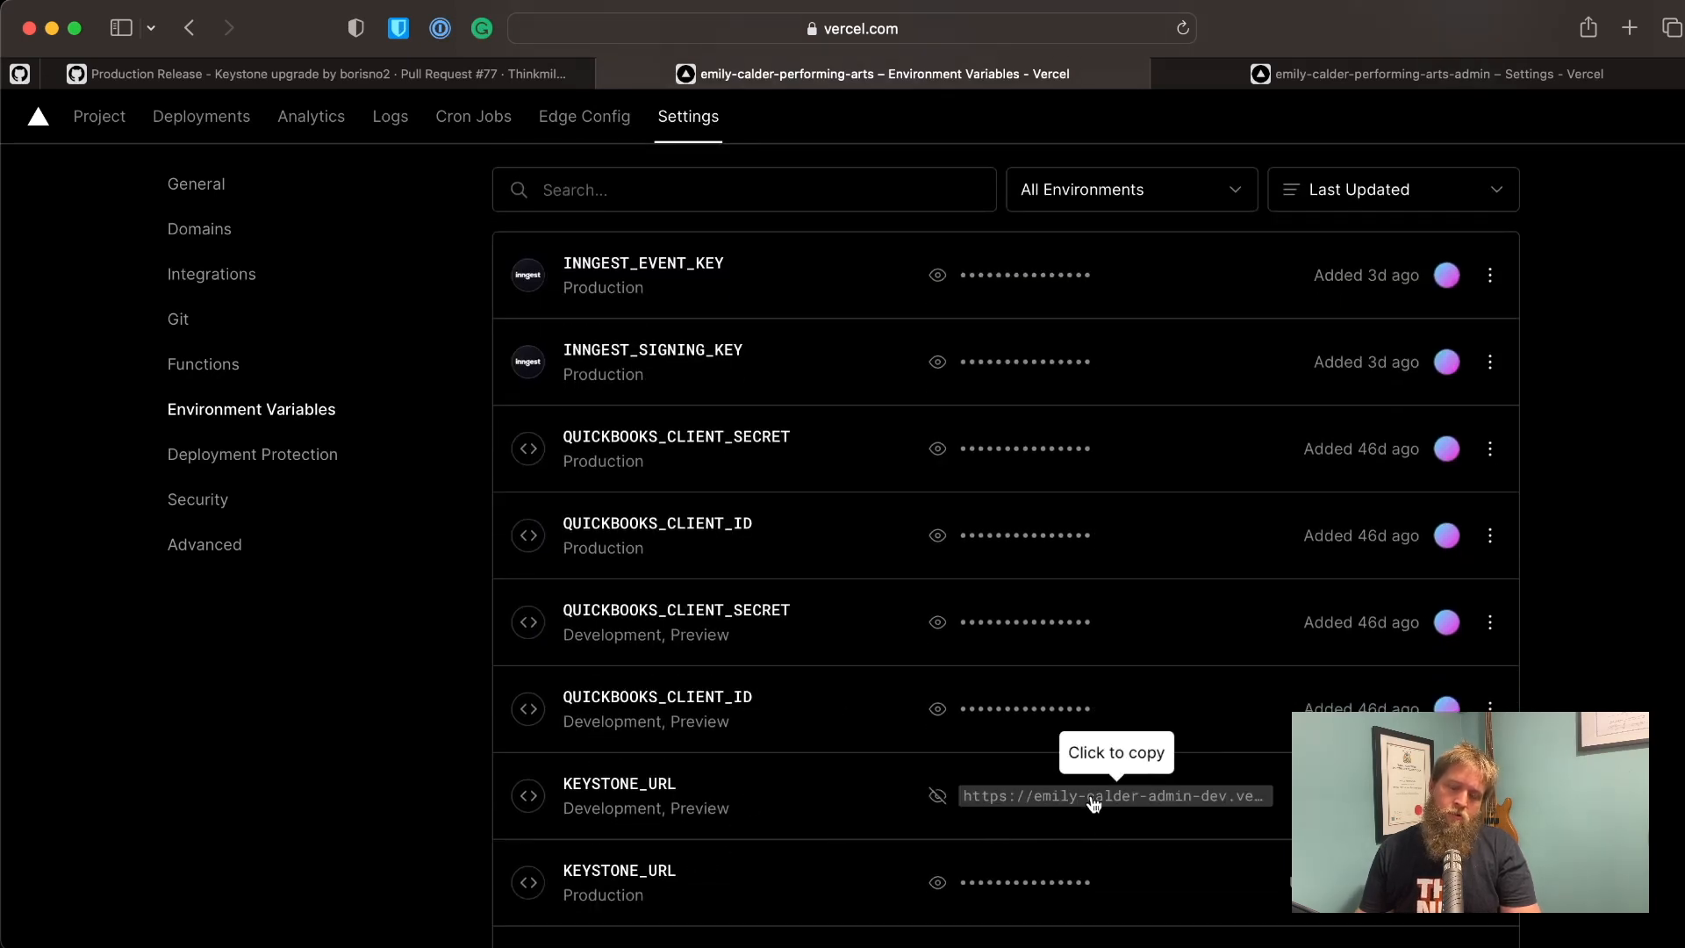
pyautogui.click(1112, 795)
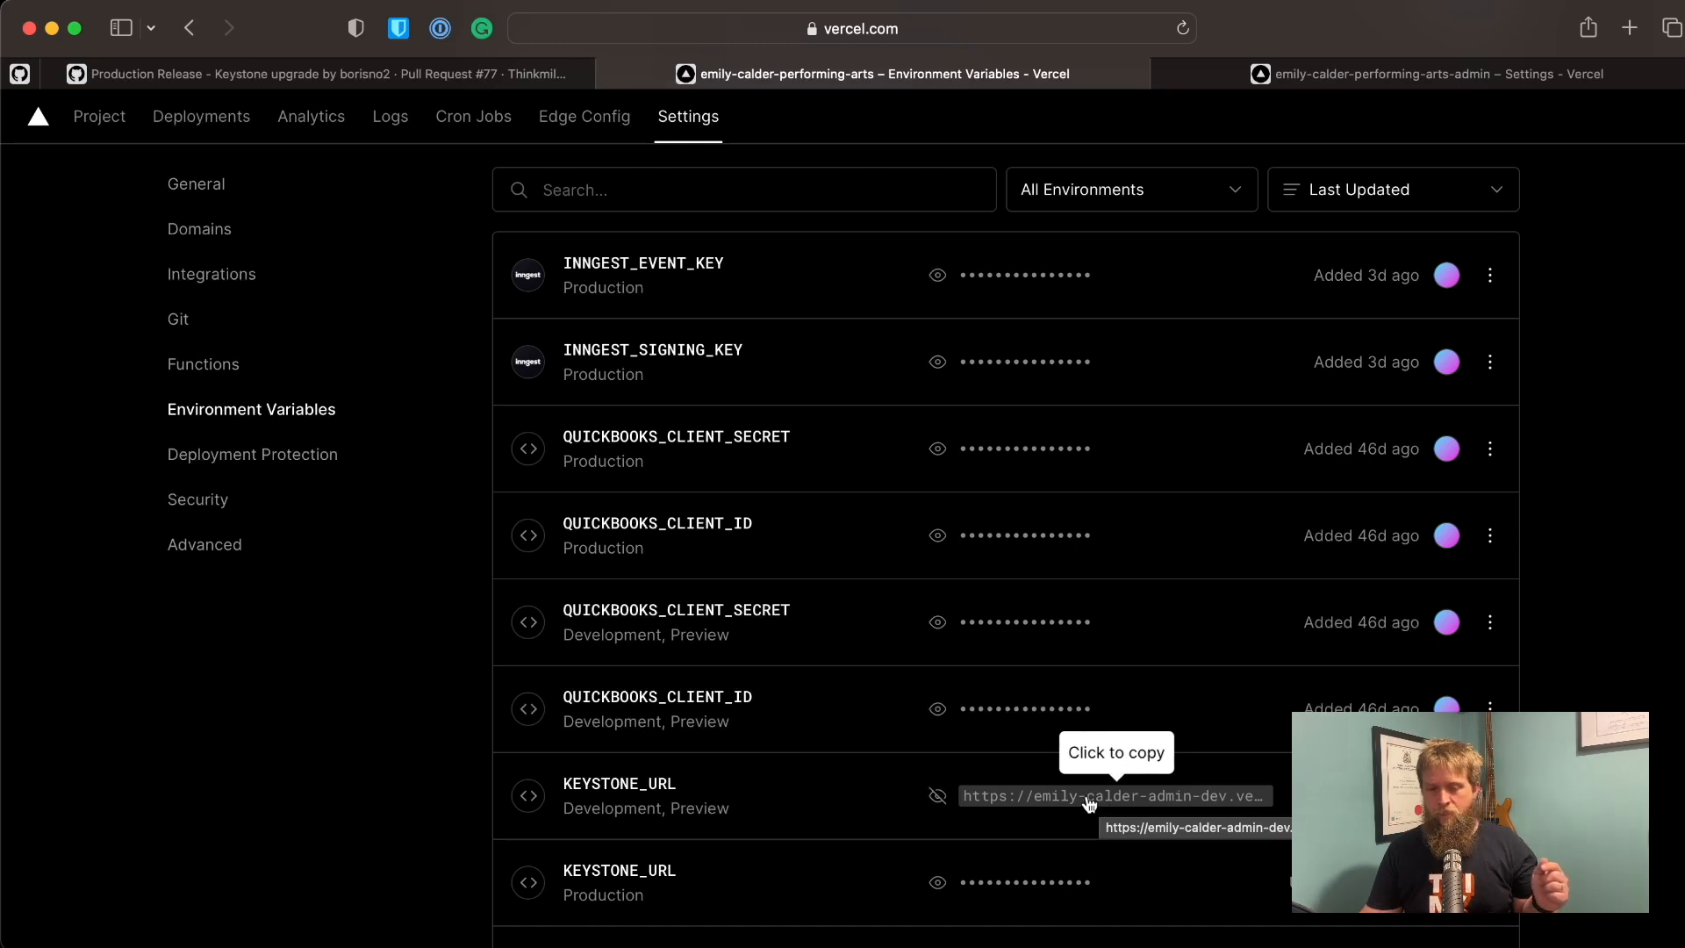
pyautogui.moveTo(1082, 795)
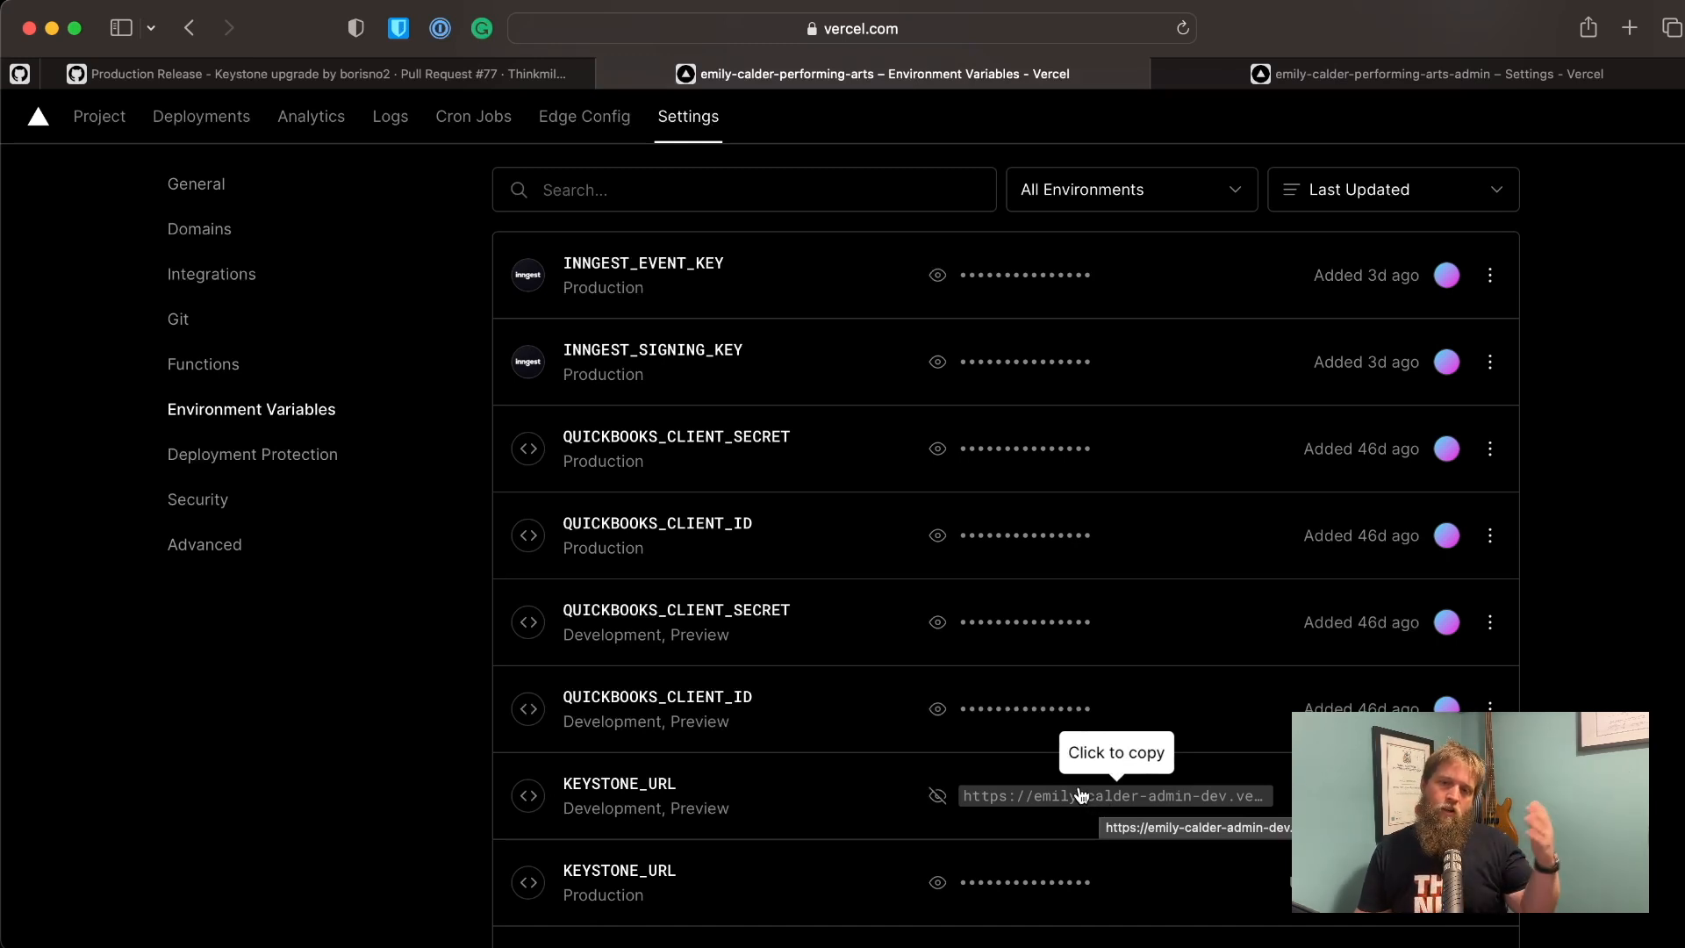